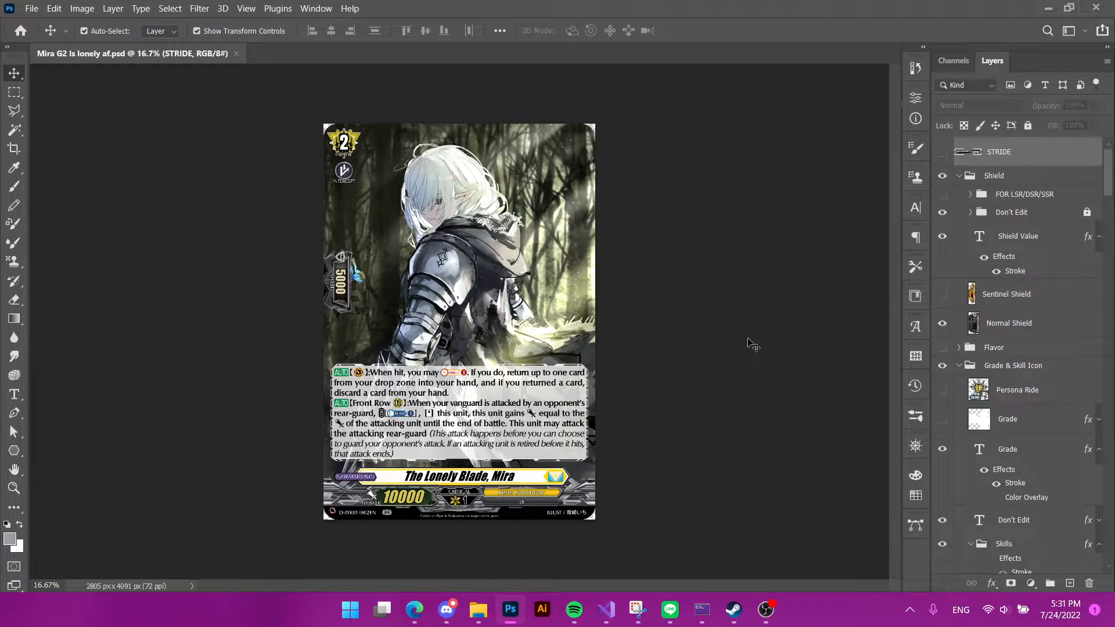
{"action": "mouse_move", "coordinate": [723, 355]}
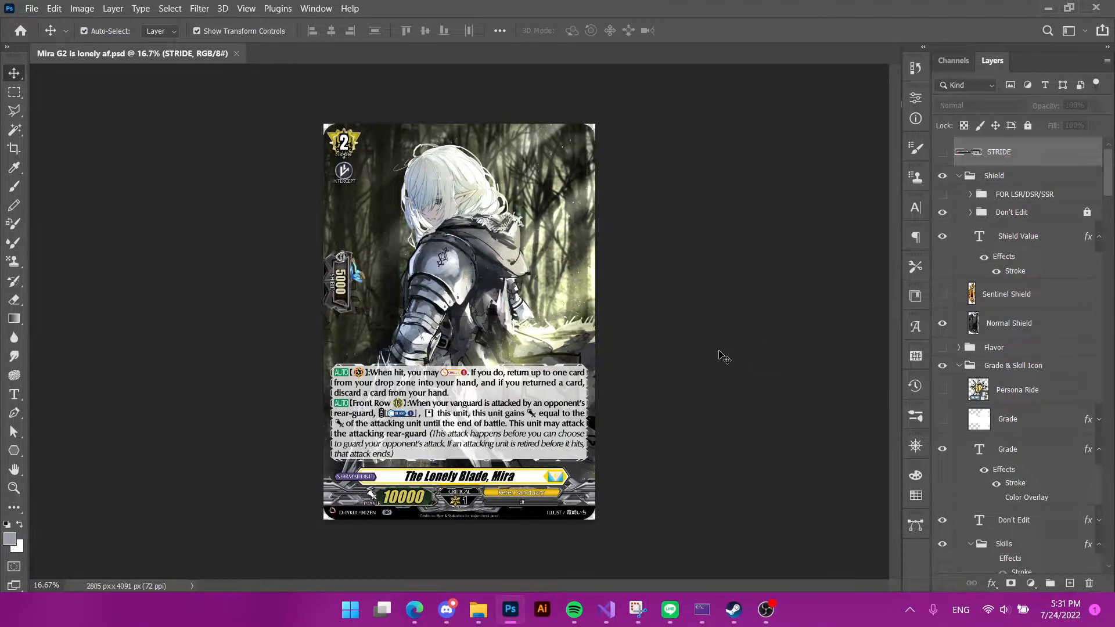
{"action": "mouse_move", "coordinate": [732, 307]}
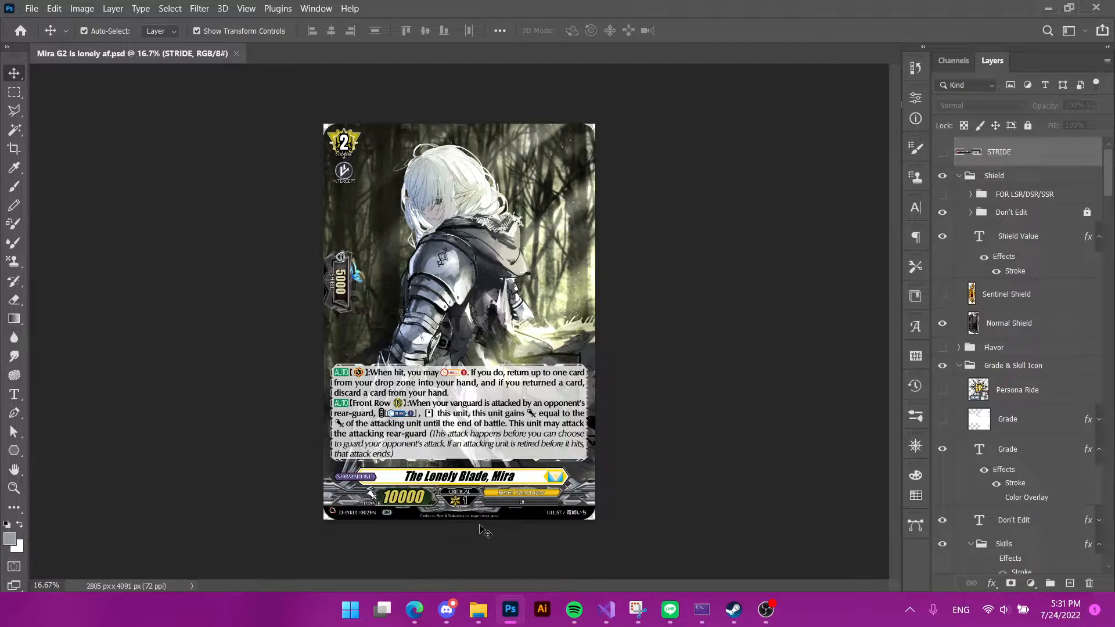
{"action": "mouse_move", "coordinate": [447, 577]}
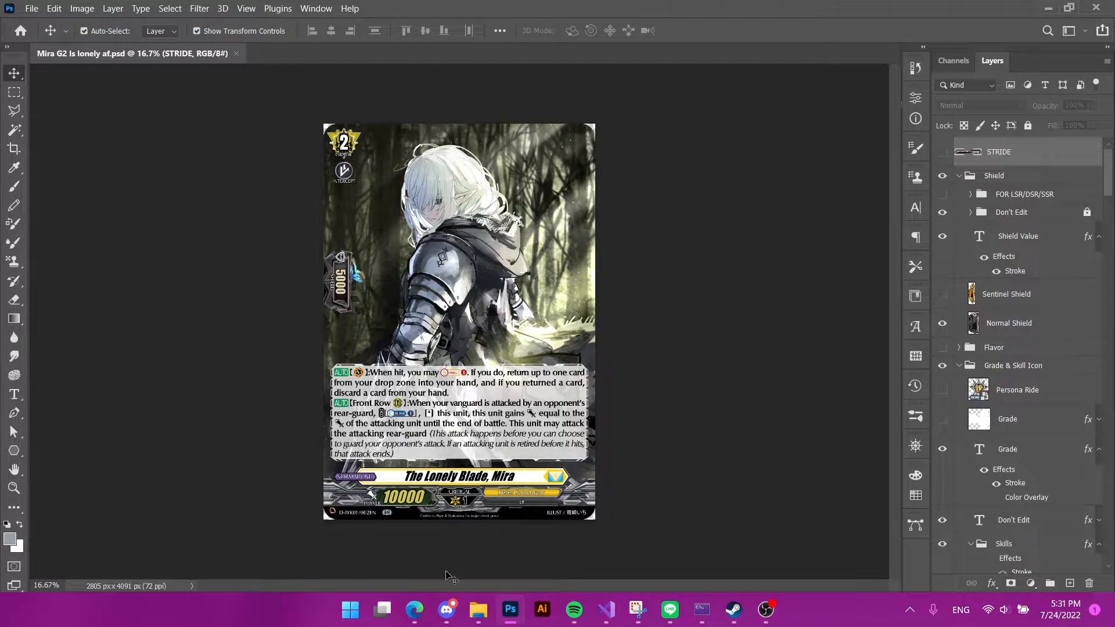
Step: Browse the r/cardfightvanguard feed and view the Custom Angel Feathers post's card images
{"action": "left_click", "coordinate": [414, 608]}
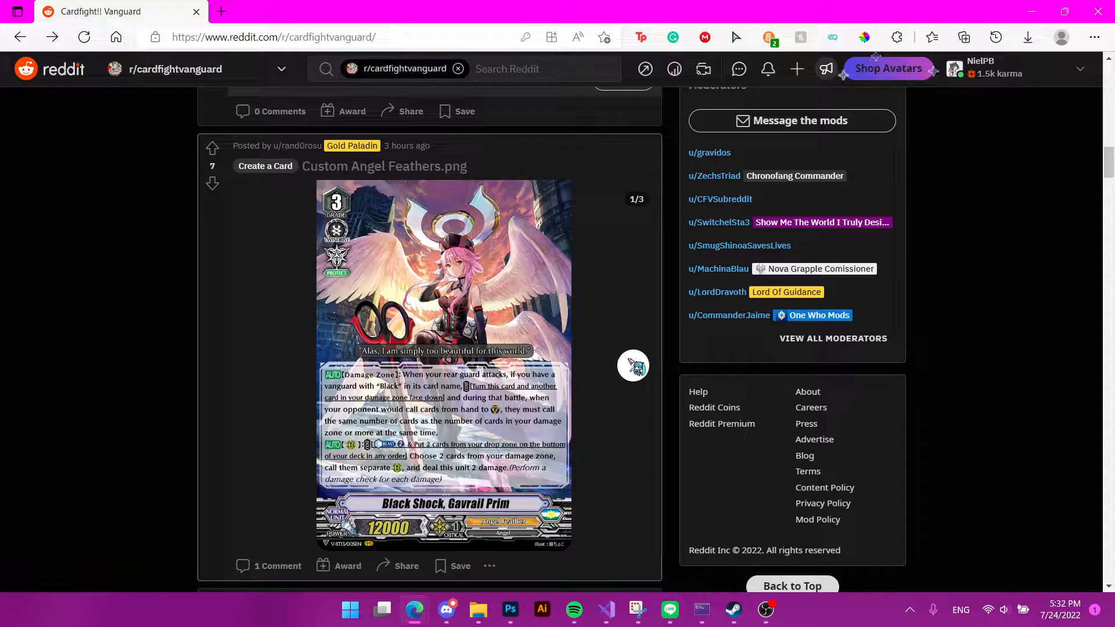
{"action": "scroll", "scroll_direction": "down", "scroll_amount": 3}
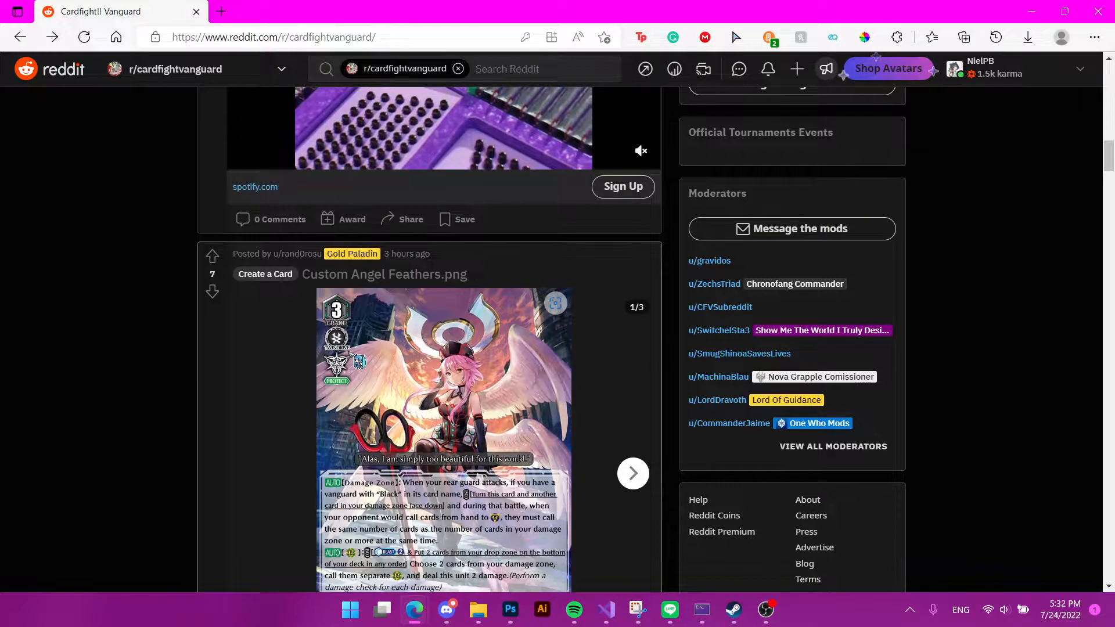
{"action": "scroll", "scroll_direction": "down", "scroll_amount": 3}
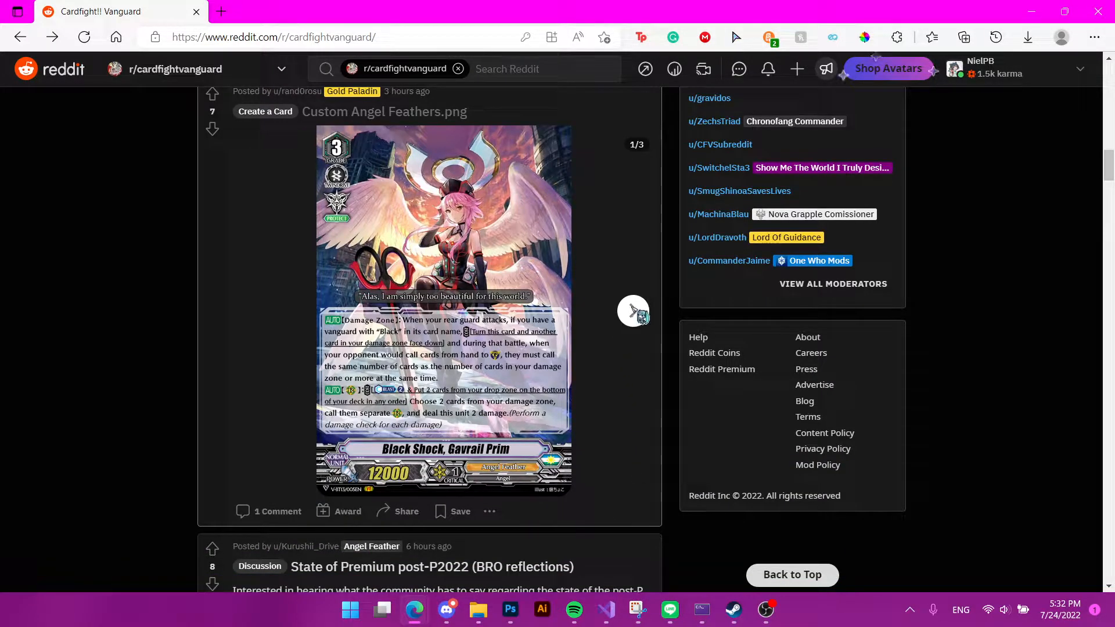
{"action": "left_click", "coordinate": [634, 311]}
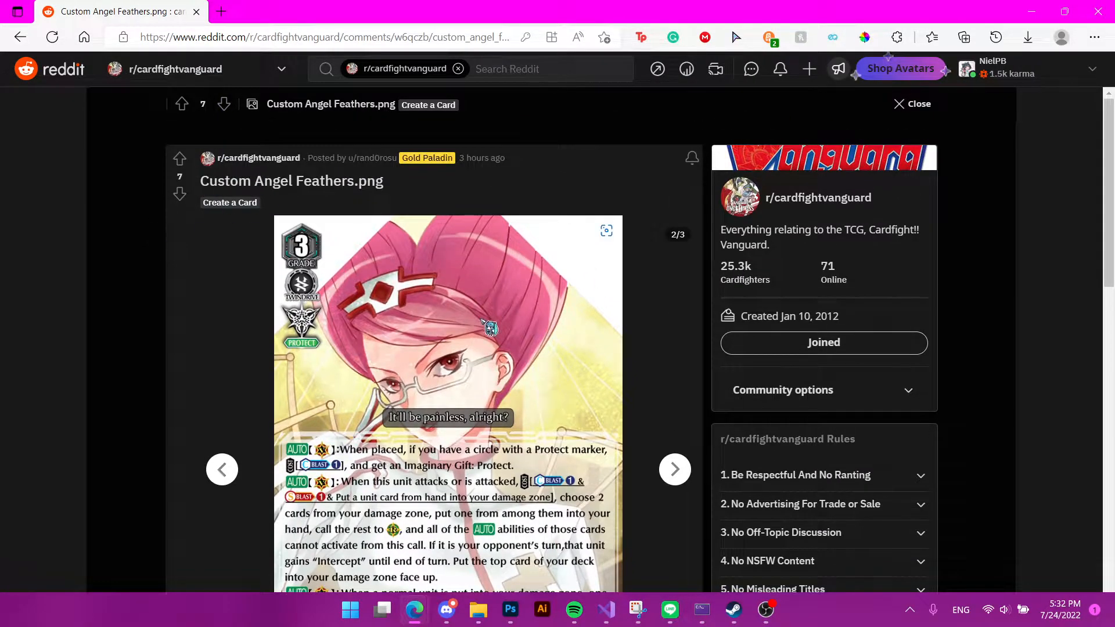
{"action": "scroll", "scroll_direction": "down", "scroll_amount": 3}
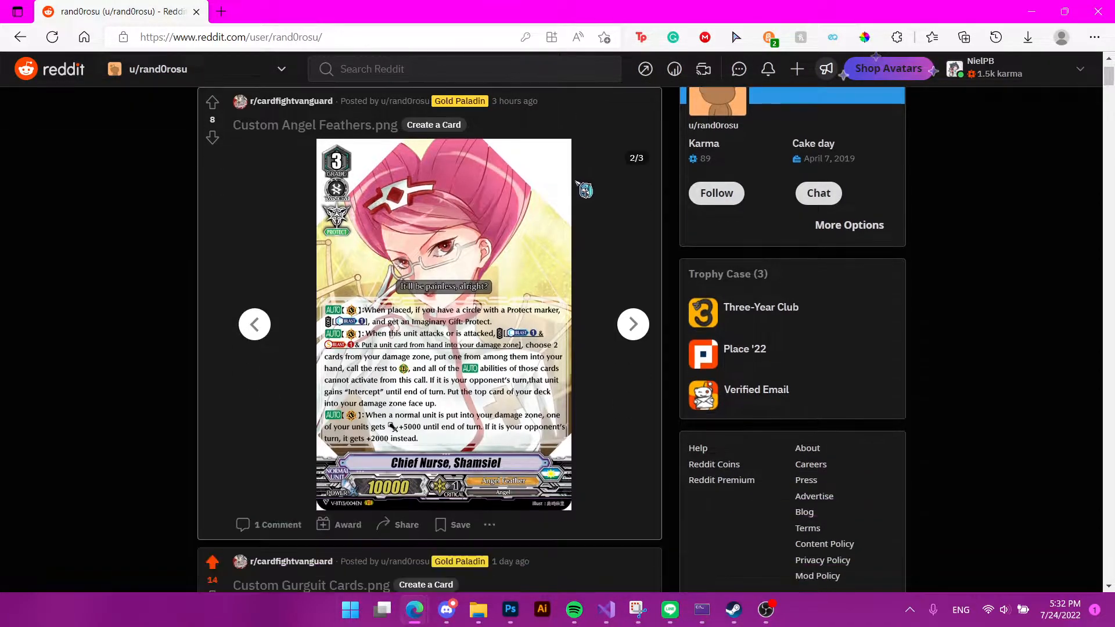
Step: Read through the Custom Gurguit Cards post's comment thread, then head over to Discord
{"action": "scroll", "scroll_direction": "down", "scroll_amount": 3}
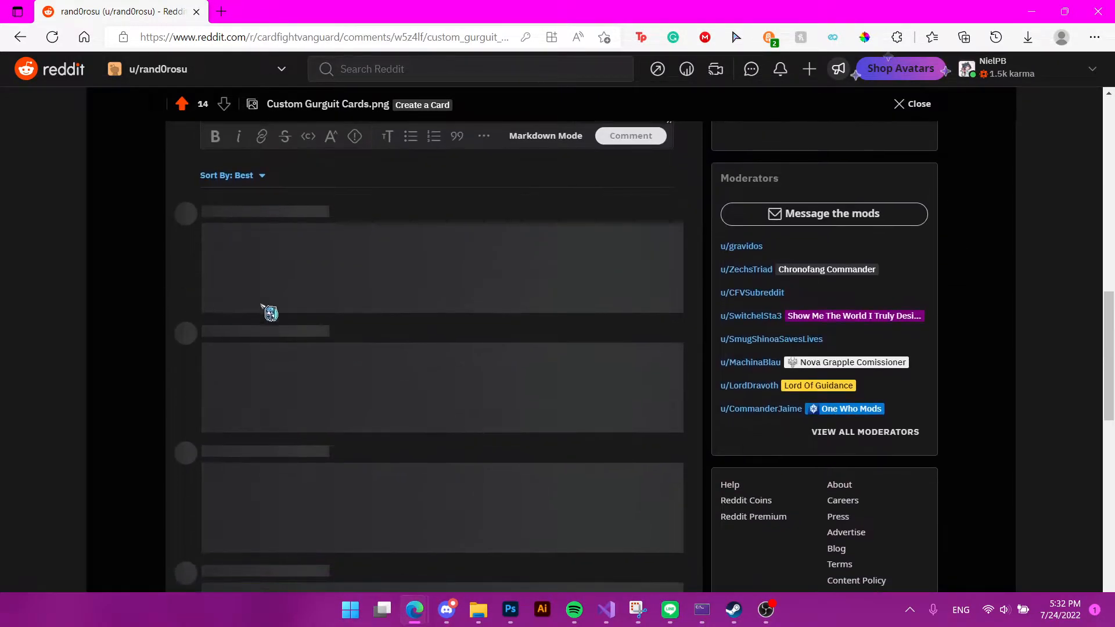
{"action": "scroll", "scroll_direction": "down", "scroll_amount": 3}
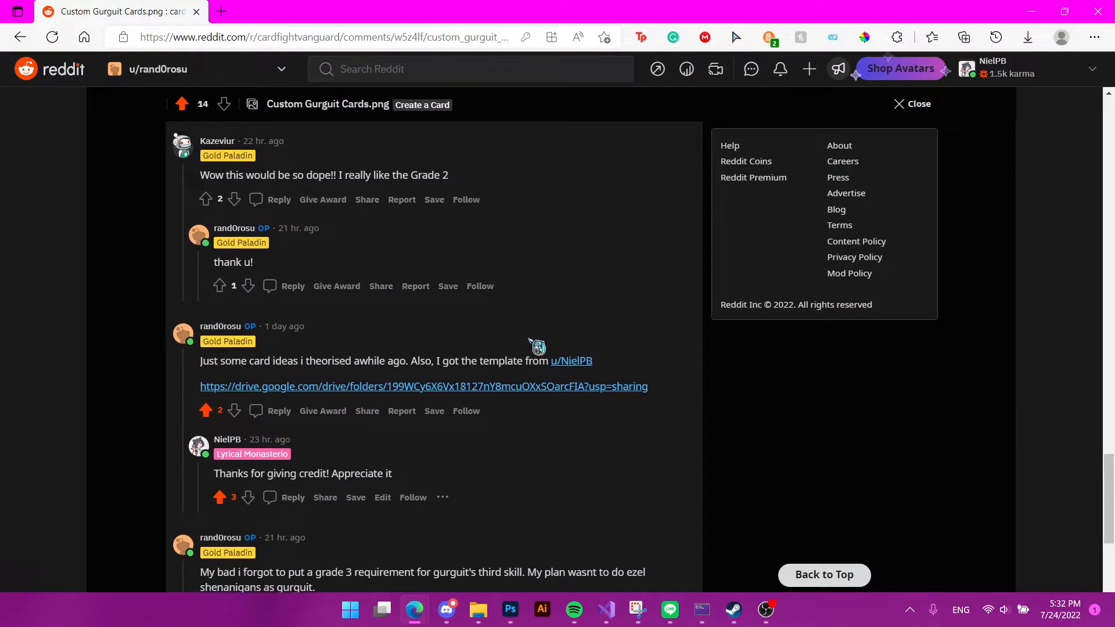
{"action": "mouse_move", "coordinate": [685, 324]}
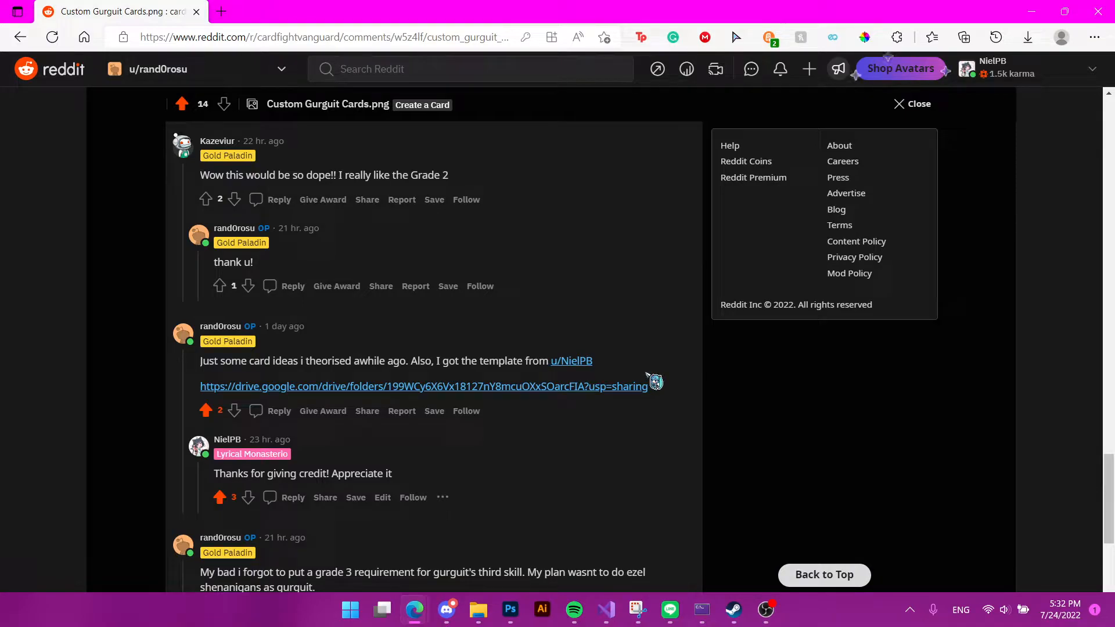
{"action": "mouse_move", "coordinate": [577, 430]}
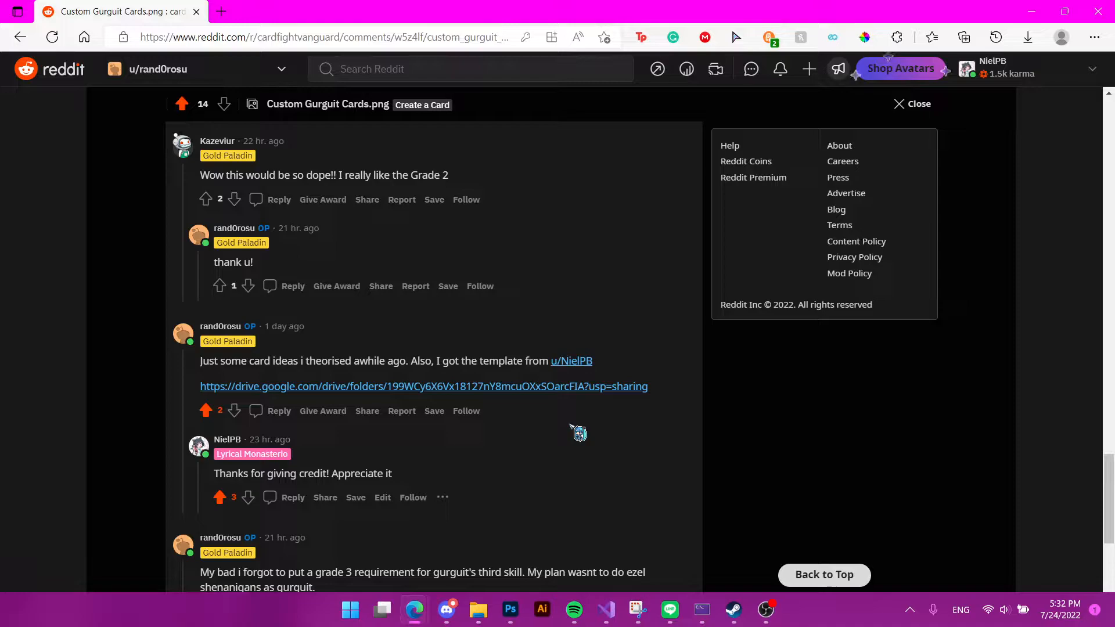
{"action": "scroll", "scroll_direction": "down", "scroll_amount": 3}
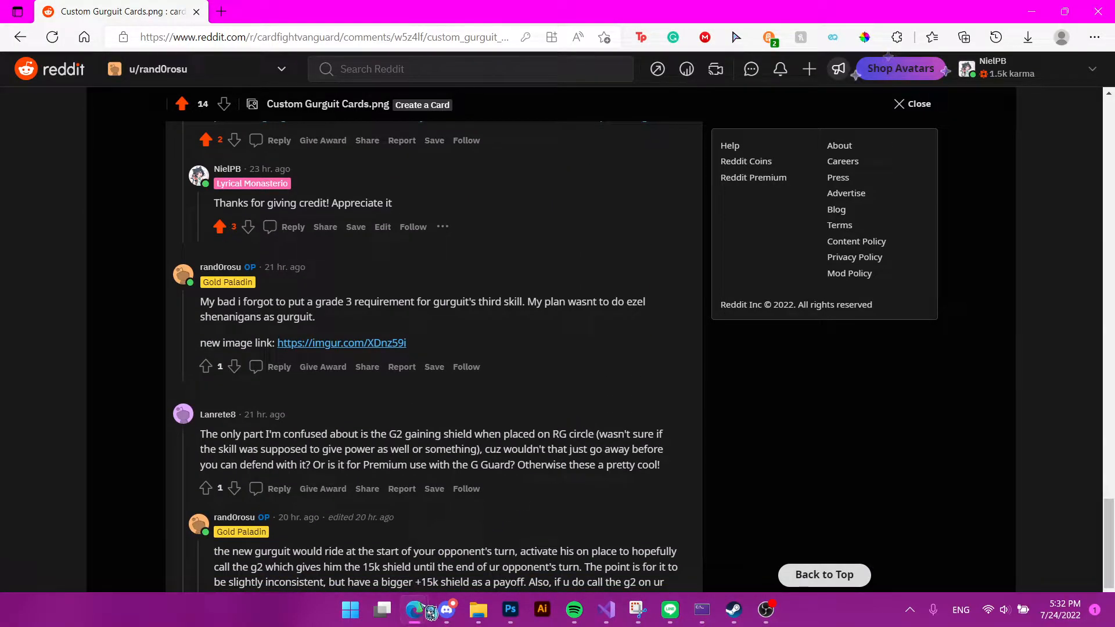
{"action": "left_click", "coordinate": [445, 608]}
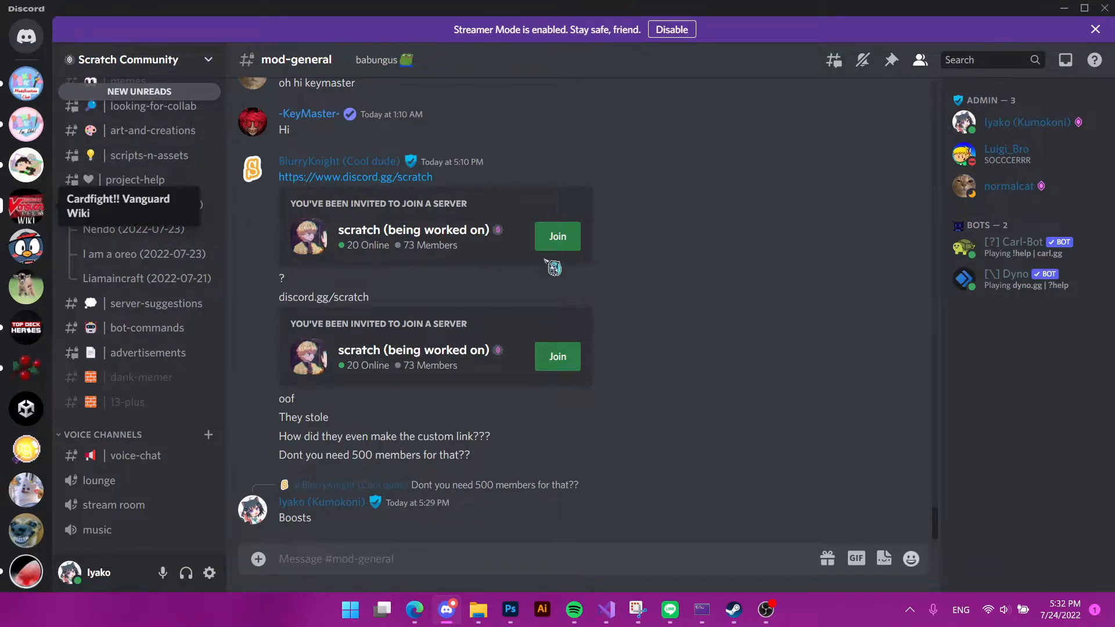
Step: Browse the fan-made card posts in the Cardfight!! Vanguard Wiki server's #create-a-card channel
{"action": "left_click", "coordinate": [26, 206]}
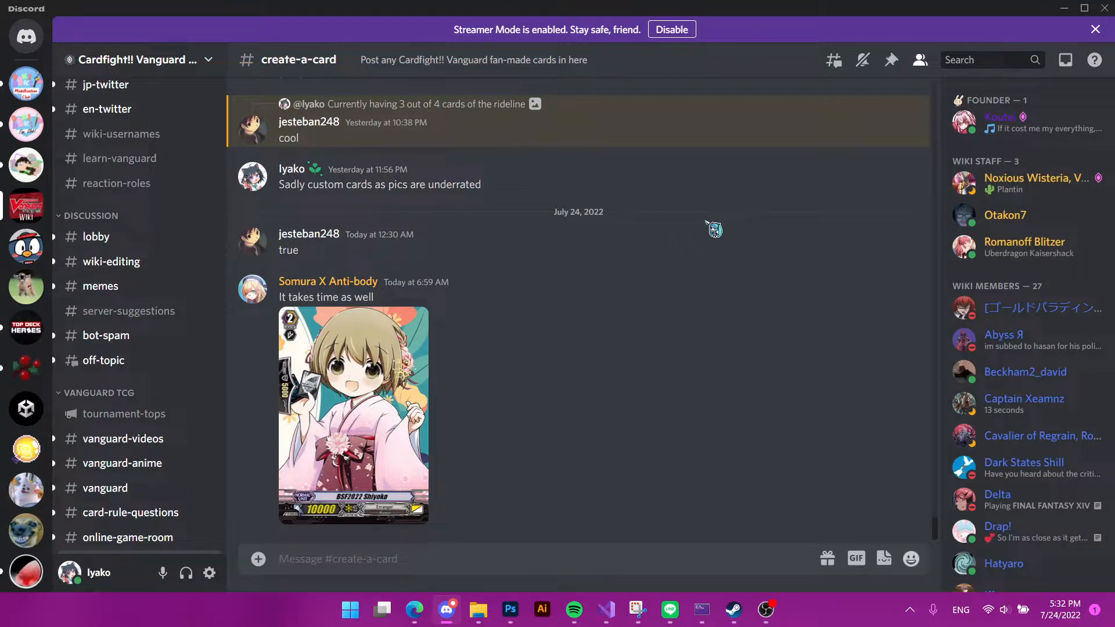
{"action": "mouse_move", "coordinate": [940, 466]}
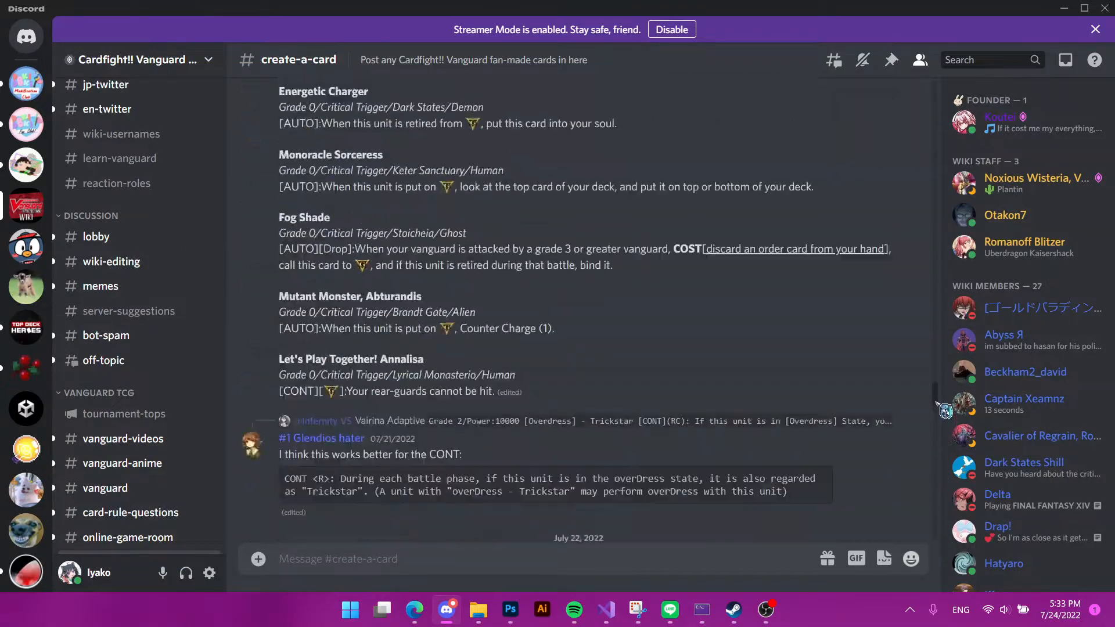
{"action": "scroll", "scroll_direction": "down", "scroll_amount": 3}
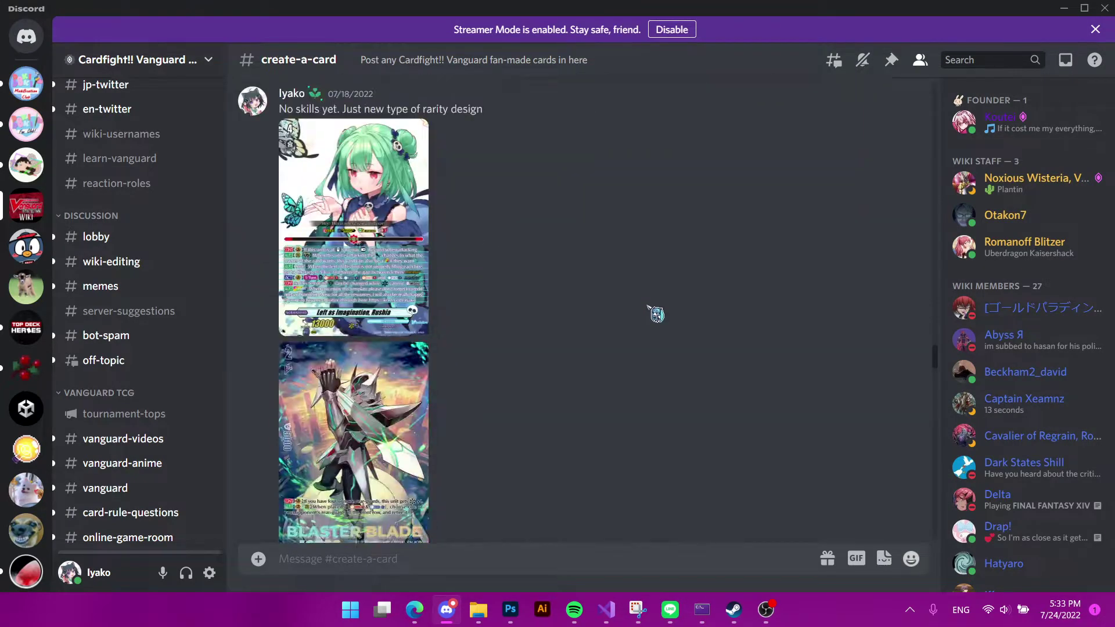
{"action": "scroll", "scroll_direction": "down", "scroll_amount": 3}
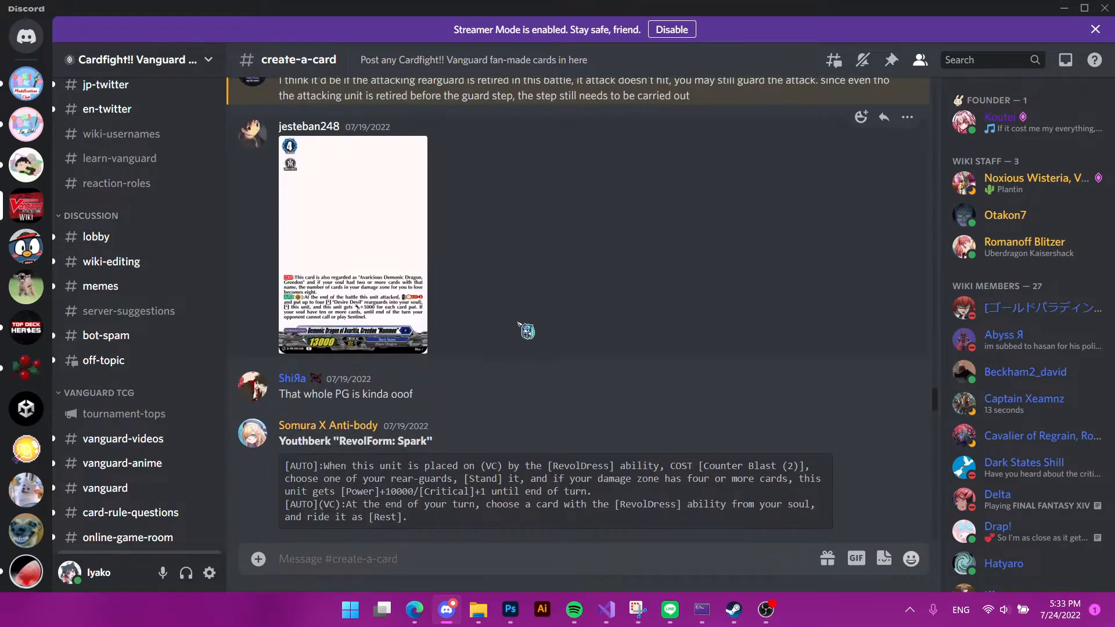
{"action": "mouse_move", "coordinate": [569, 311]}
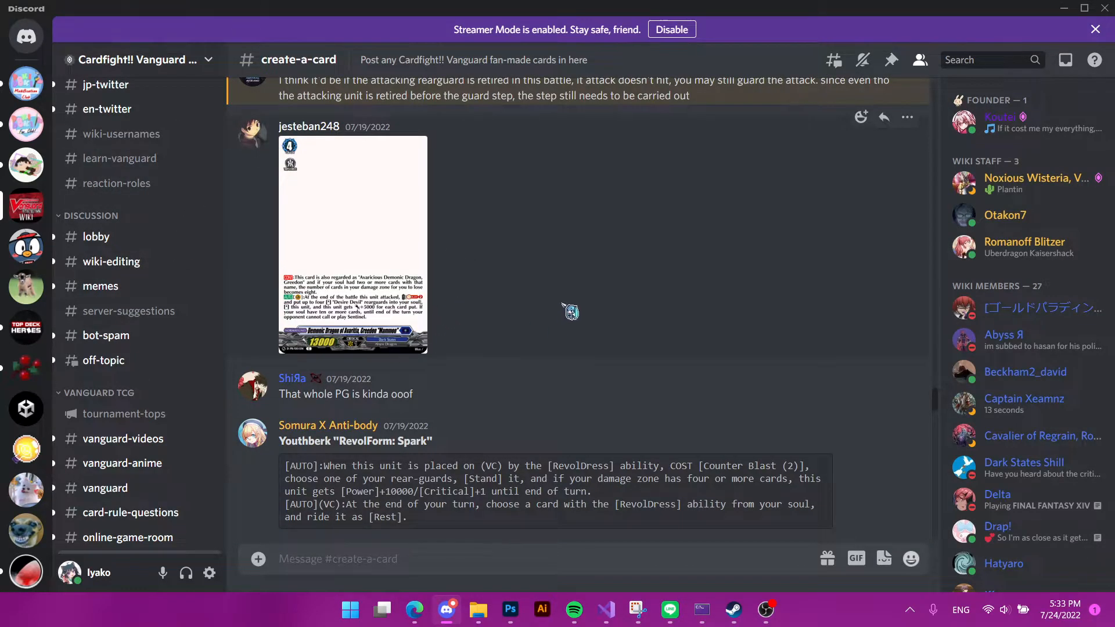
{"action": "scroll", "scroll_direction": "down", "scroll_amount": 3}
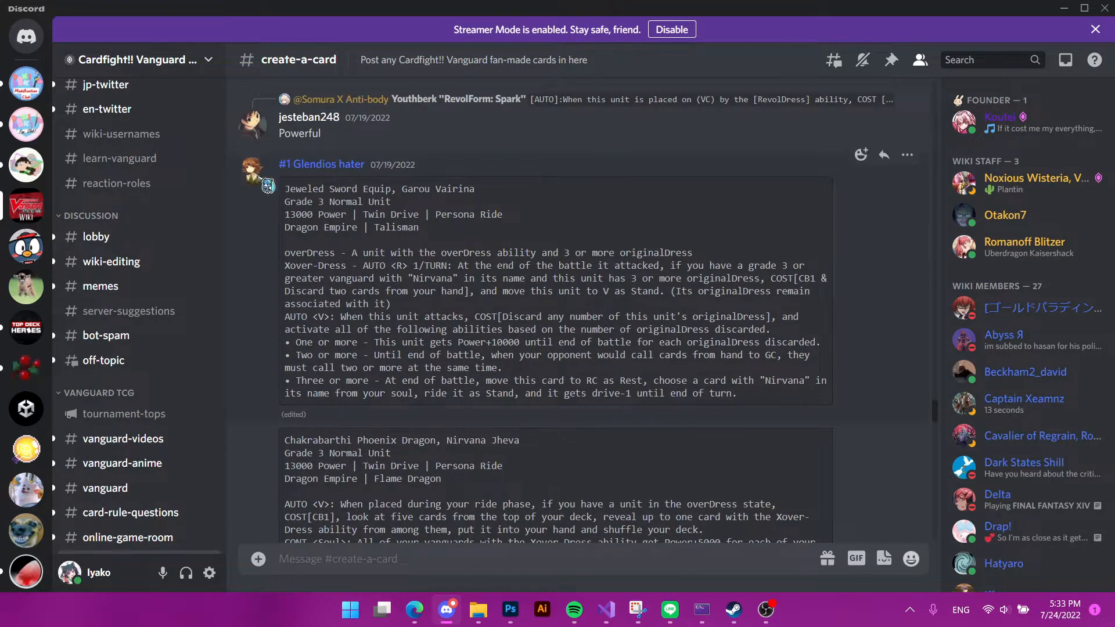
{"action": "mouse_move", "coordinate": [732, 183]}
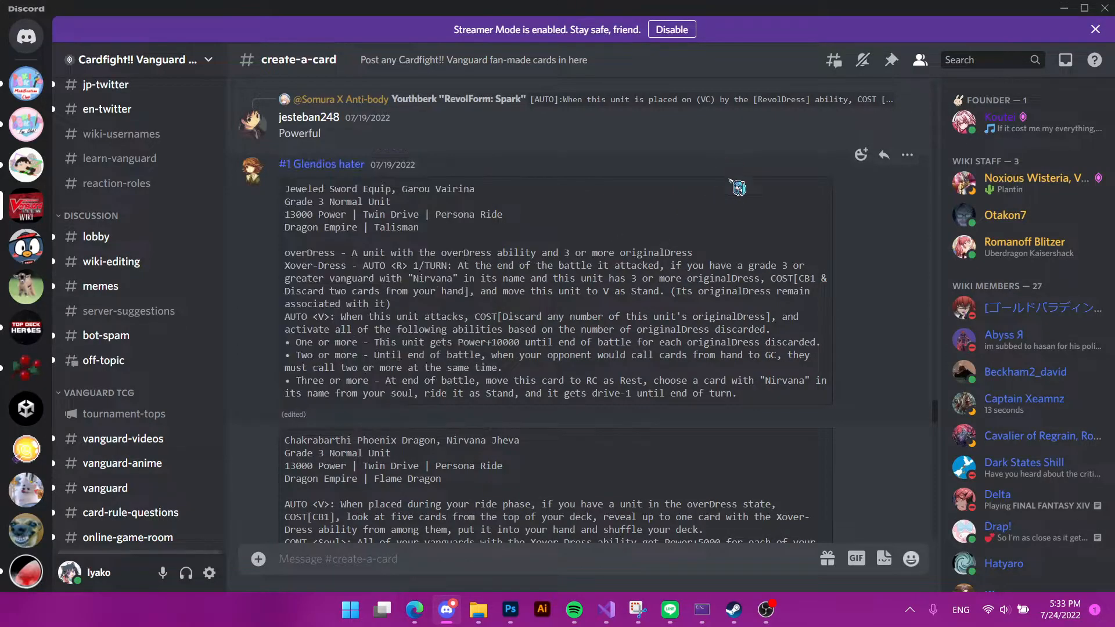
{"action": "scroll", "scroll_direction": "down", "scroll_amount": 3}
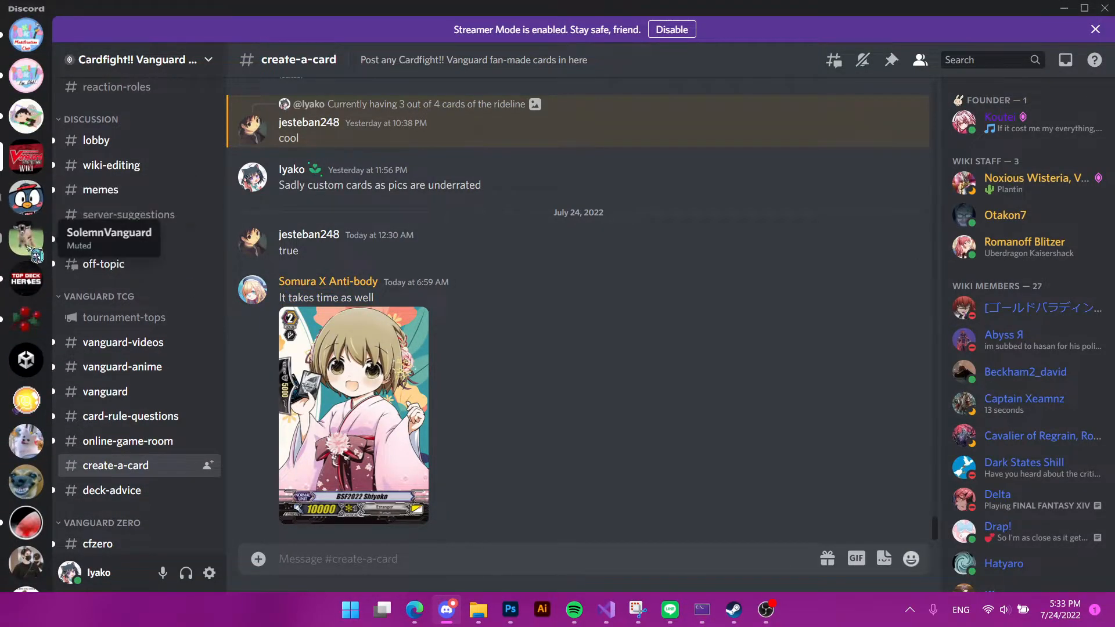
Step: Switch to the SolemnVanguard server's #make-up-your-own-cards channel
{"action": "left_click", "coordinate": [25, 239]}
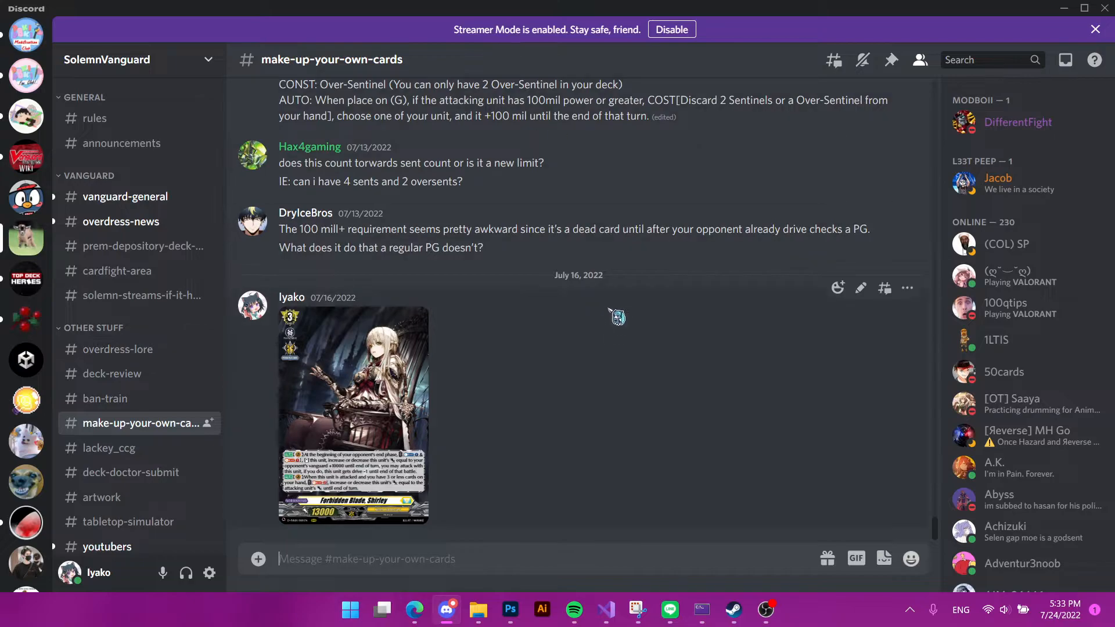
{"action": "mouse_move", "coordinate": [594, 186]}
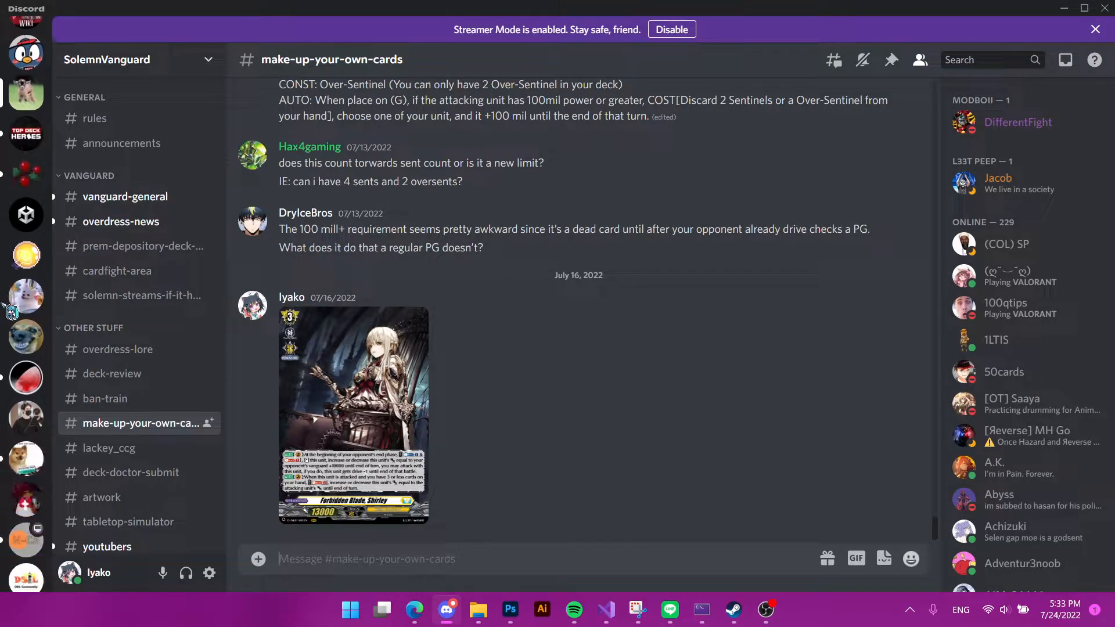
{"action": "mouse_move", "coordinate": [611, 323]}
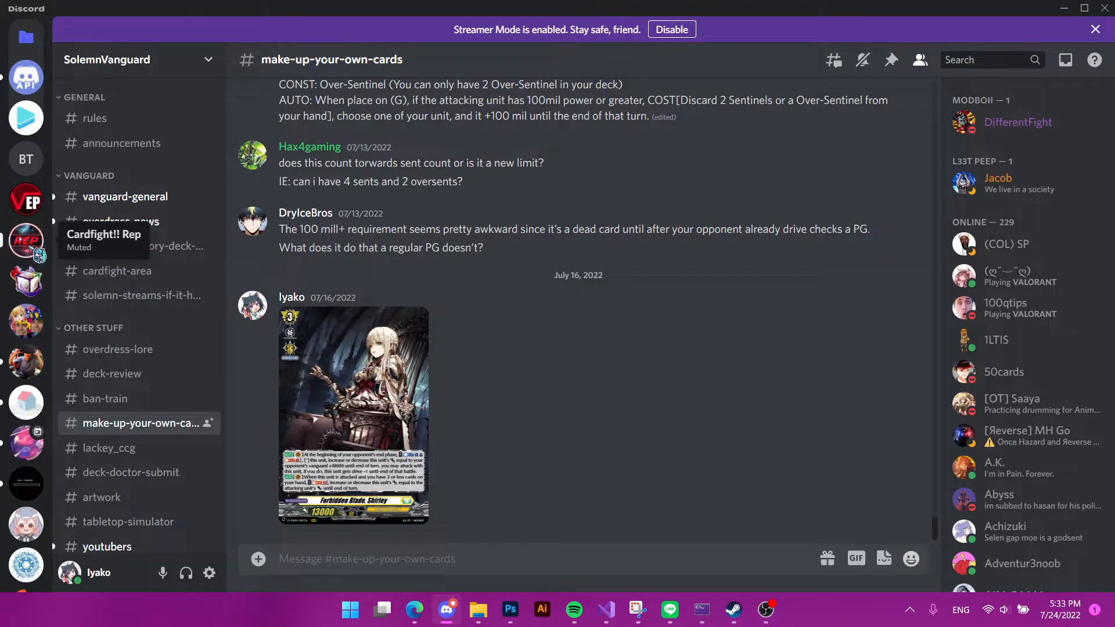
Step: In Cardfight!! Rep's #custom-creations, check pinned messages and enlarge the Tanngnjostr Of The Nordic Beast card
{"action": "left_click", "coordinate": [25, 239]}
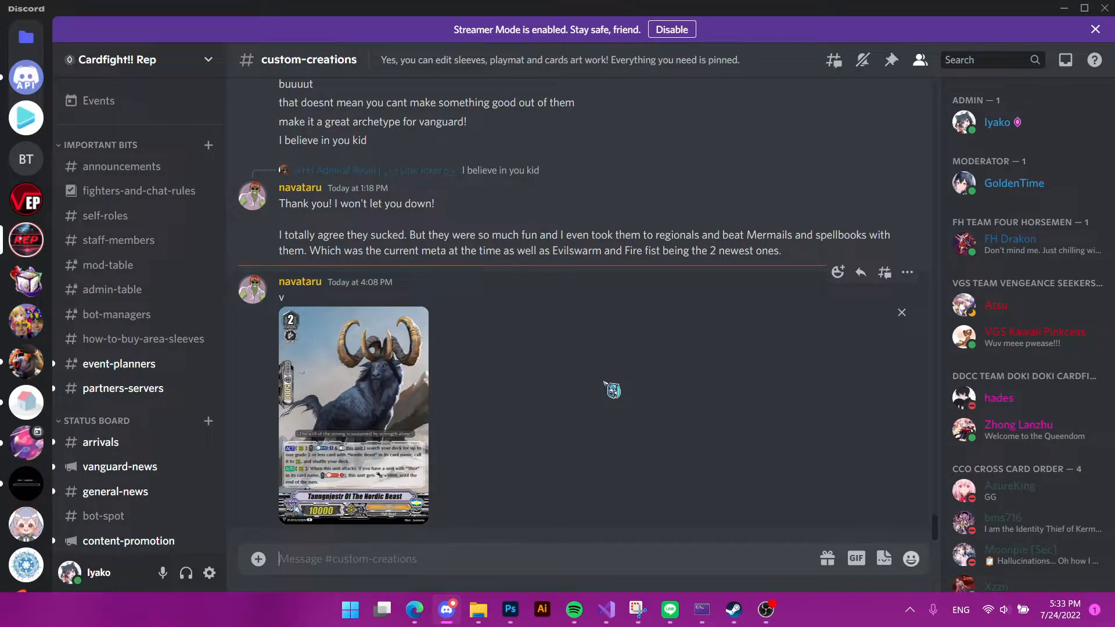
{"action": "scroll", "scroll_direction": "down", "scroll_amount": 3}
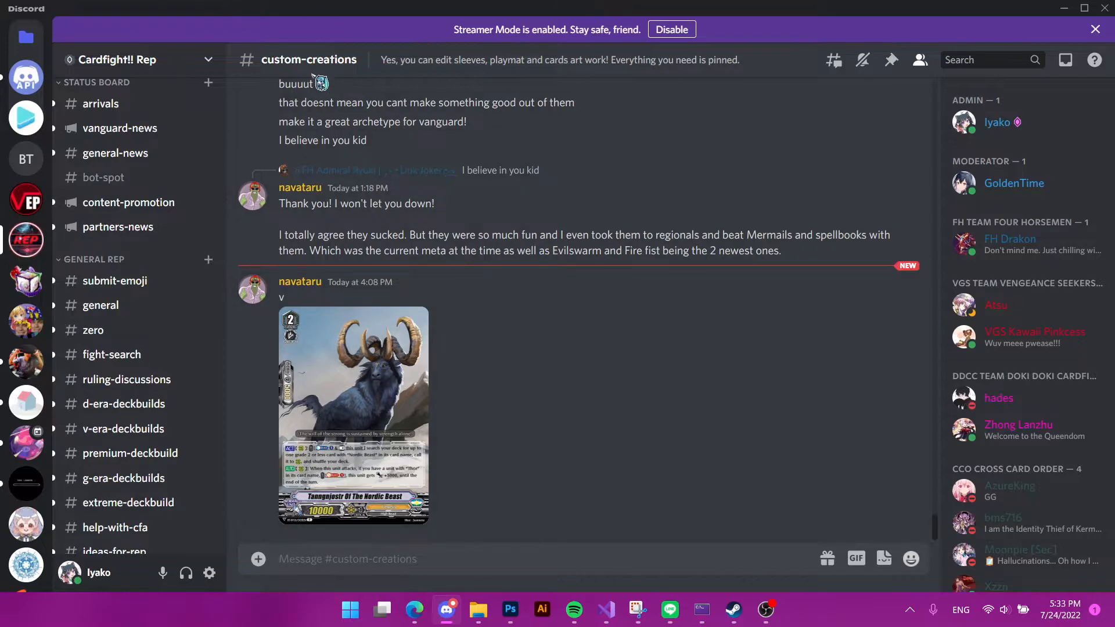
{"action": "mouse_move", "coordinate": [892, 61]}
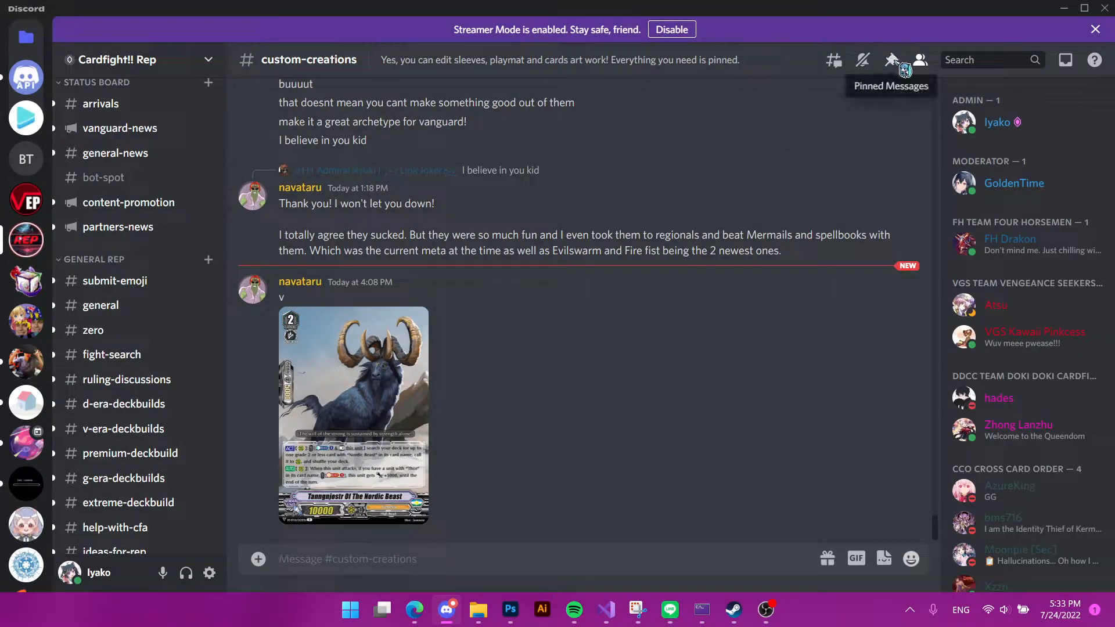
{"action": "left_click", "coordinate": [891, 61]}
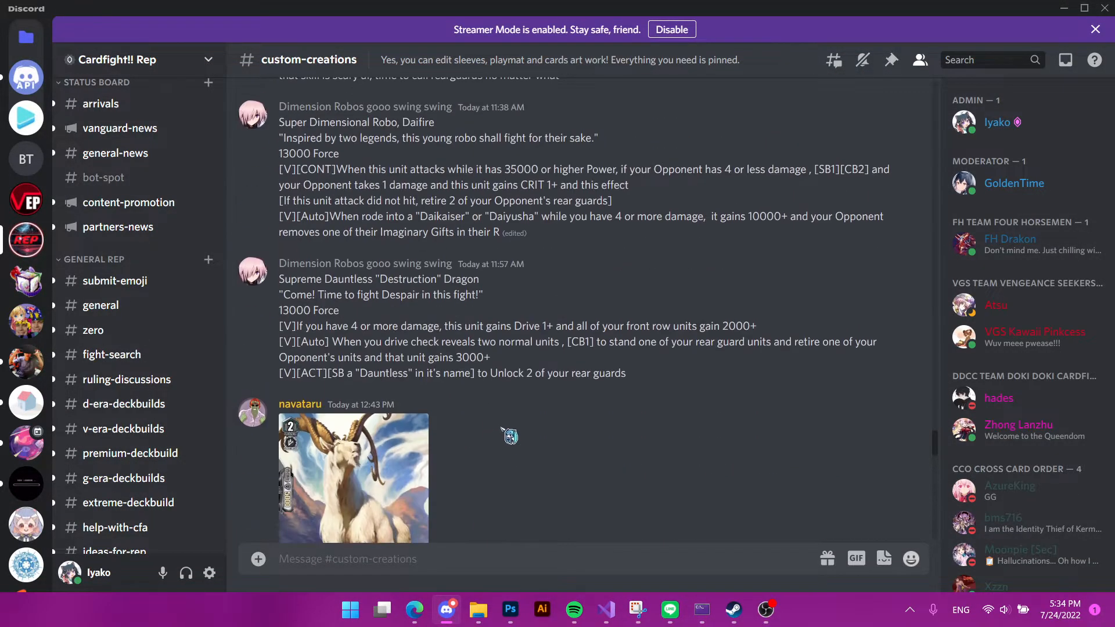
{"action": "scroll", "scroll_direction": "down", "scroll_amount": 3}
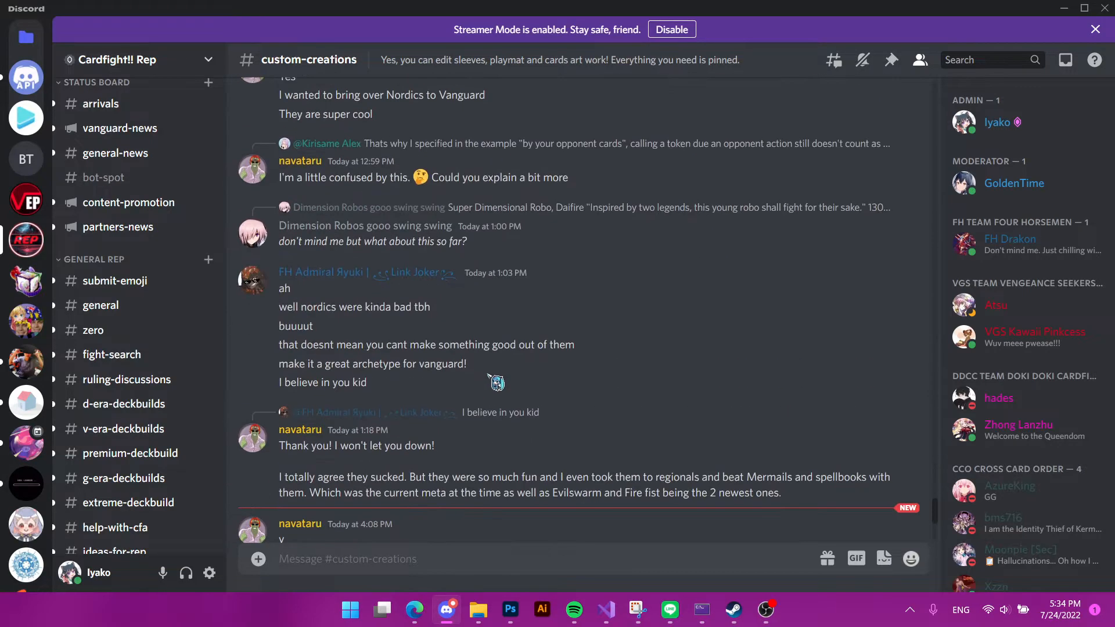
{"action": "scroll", "scroll_direction": "down", "scroll_amount": 3}
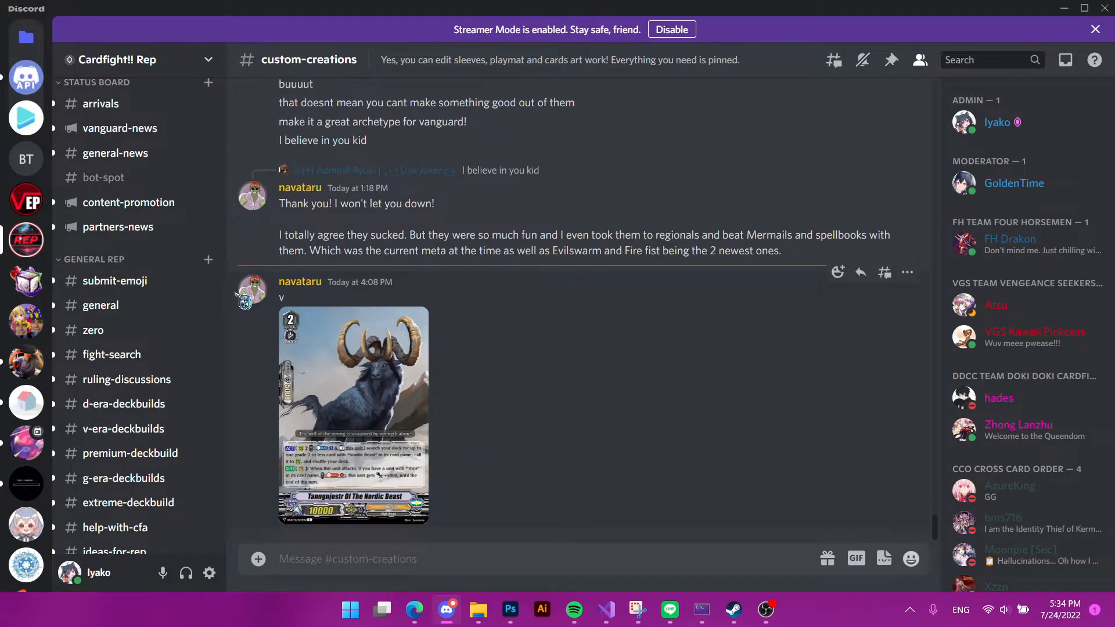
{"action": "left_click", "coordinate": [353, 416]}
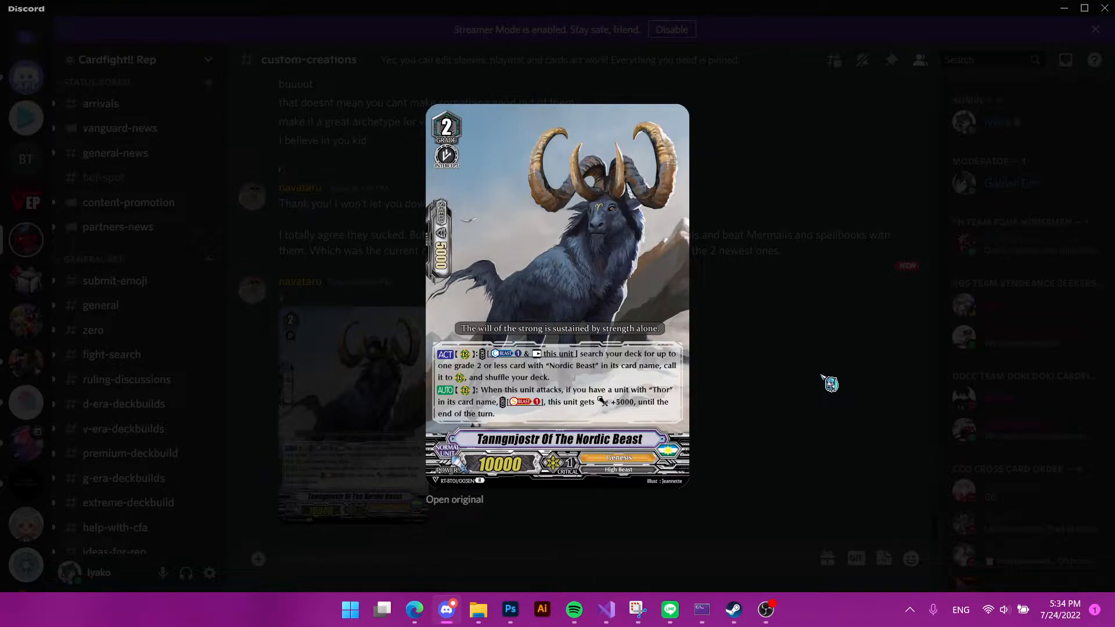
{"action": "mouse_move", "coordinate": [793, 361]}
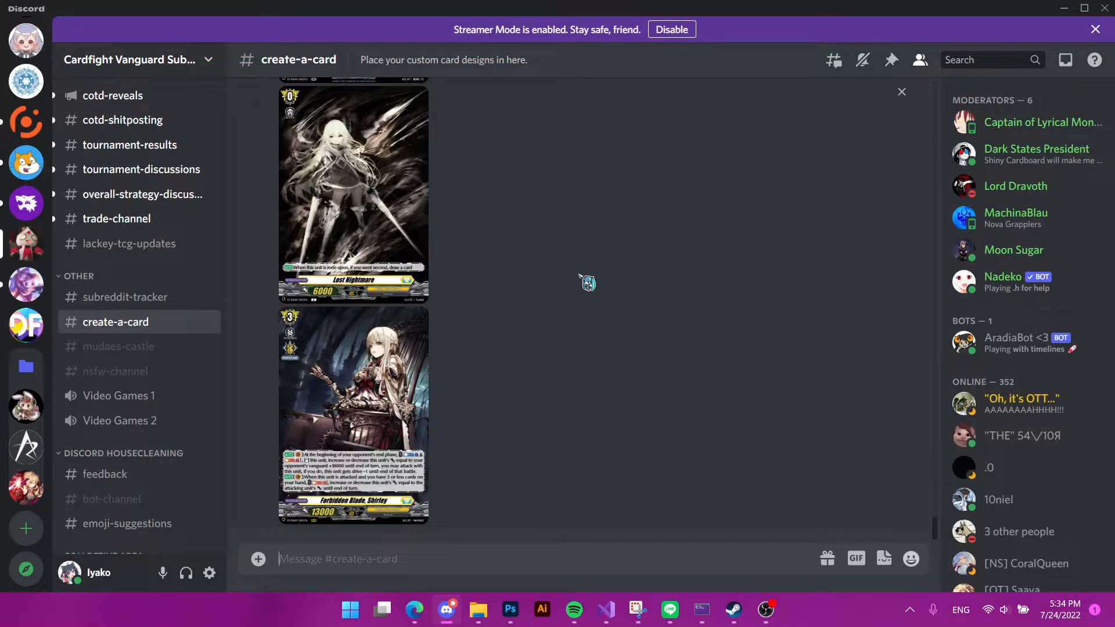
{"action": "mouse_move", "coordinate": [522, 453]}
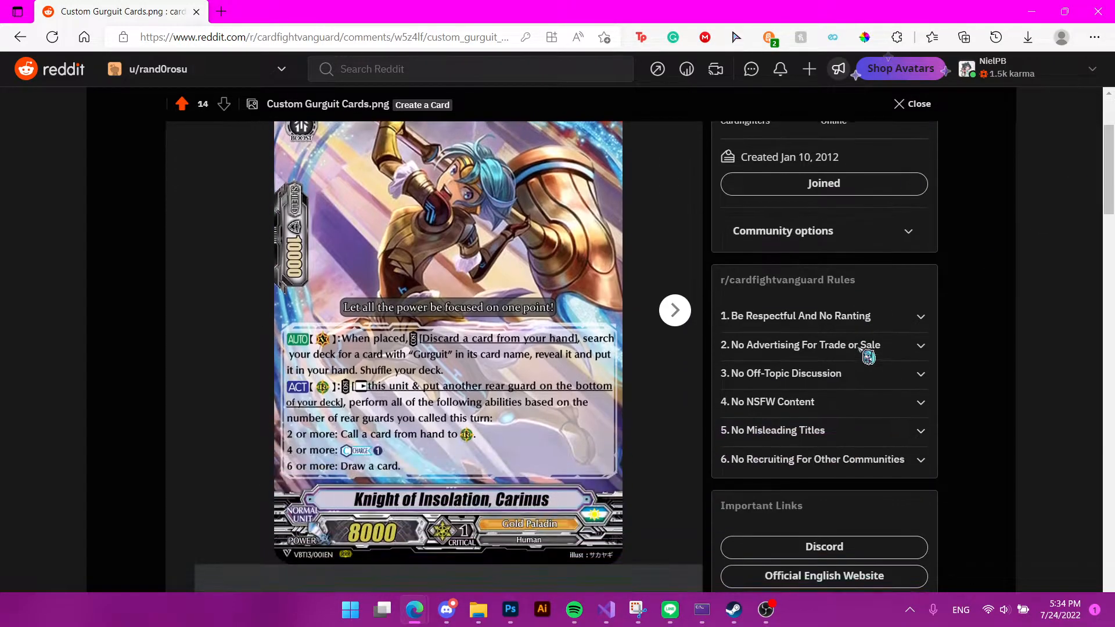
Step: Look over the Custom Gurguit Cards Reddit post and return to Discord's #create-a-card channel
{"action": "scroll", "scroll_direction": "down", "scroll_amount": 3}
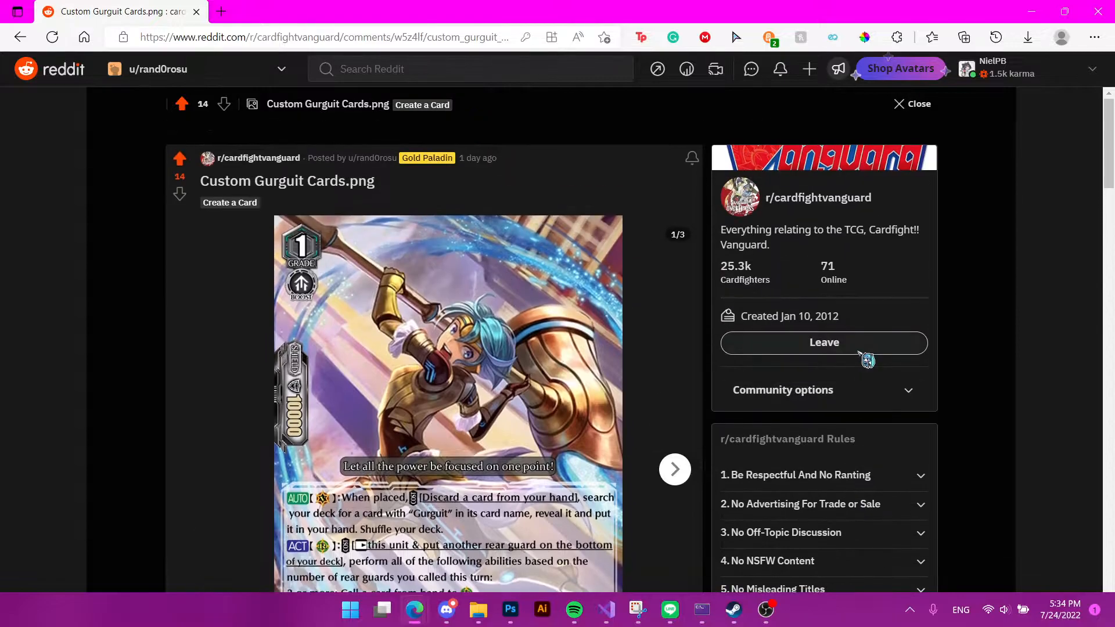
{"action": "left_click", "coordinate": [825, 343]}
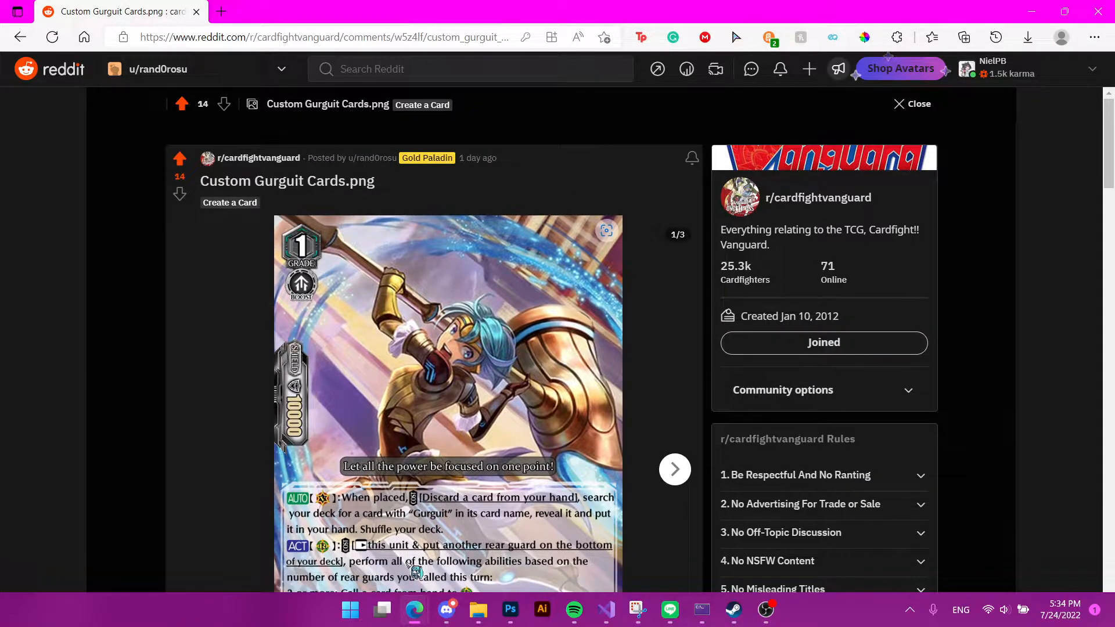
{"action": "mouse_move", "coordinate": [414, 609]}
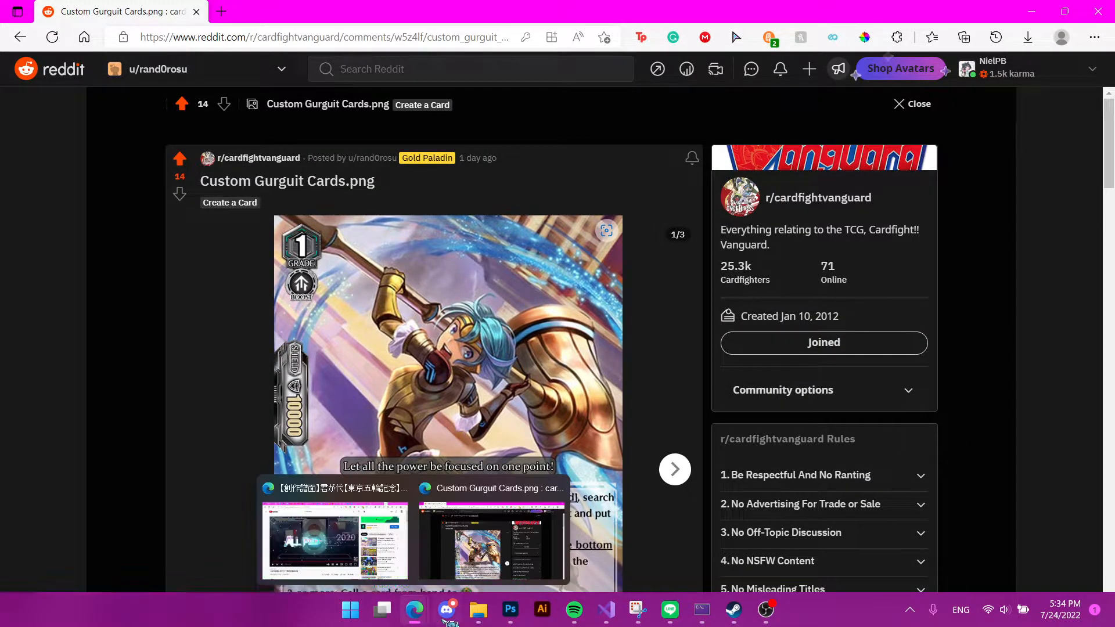
{"action": "left_click", "coordinate": [446, 609]}
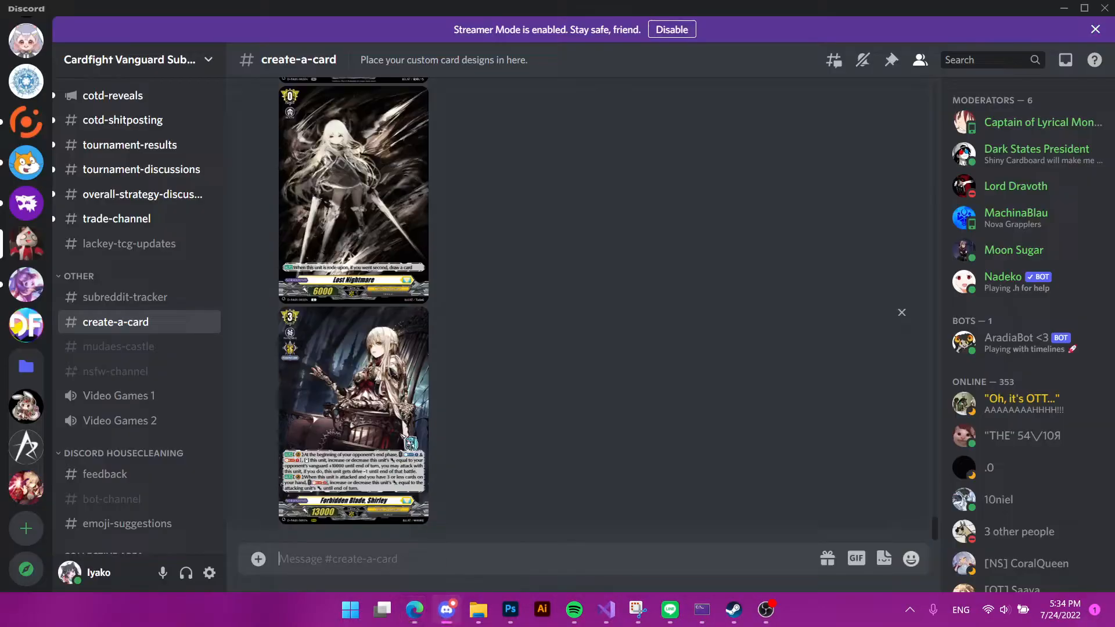
Step: Read the older Protect rework discussion, peek at the poster's profile card, then move to the browser
{"action": "scroll", "scroll_direction": "down", "scroll_amount": 3}
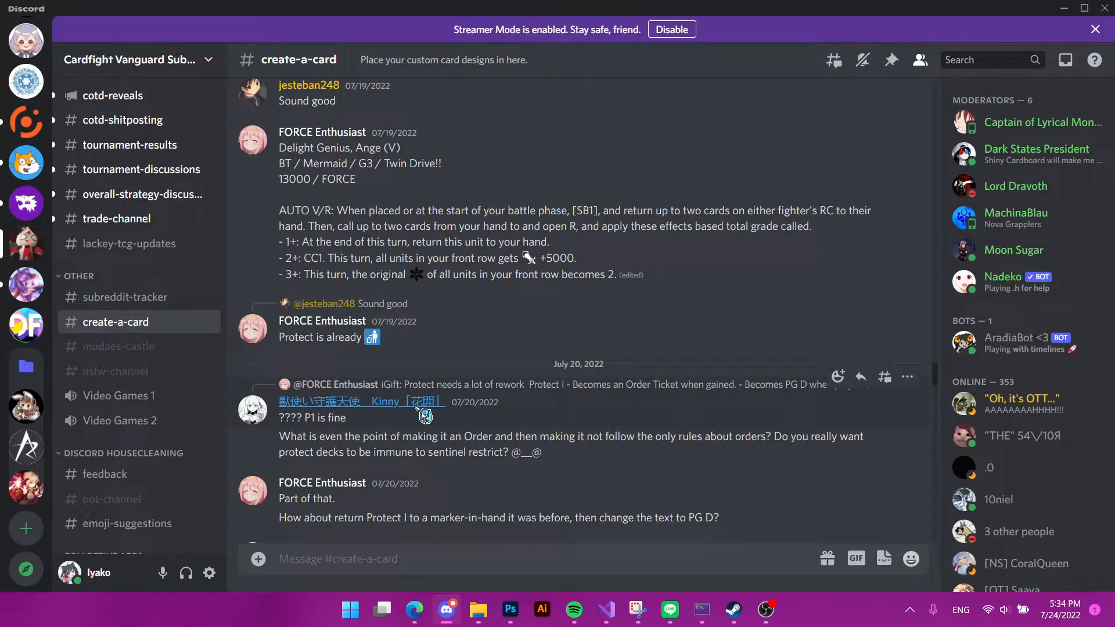
{"action": "mouse_move", "coordinate": [755, 367]}
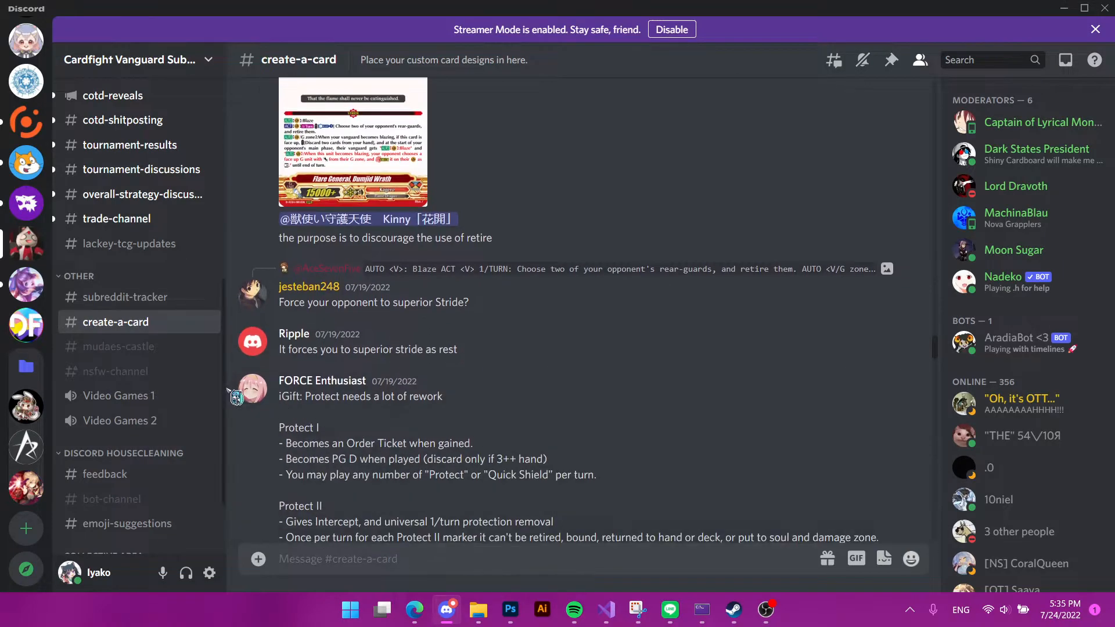
{"action": "left_click", "coordinate": [252, 392]}
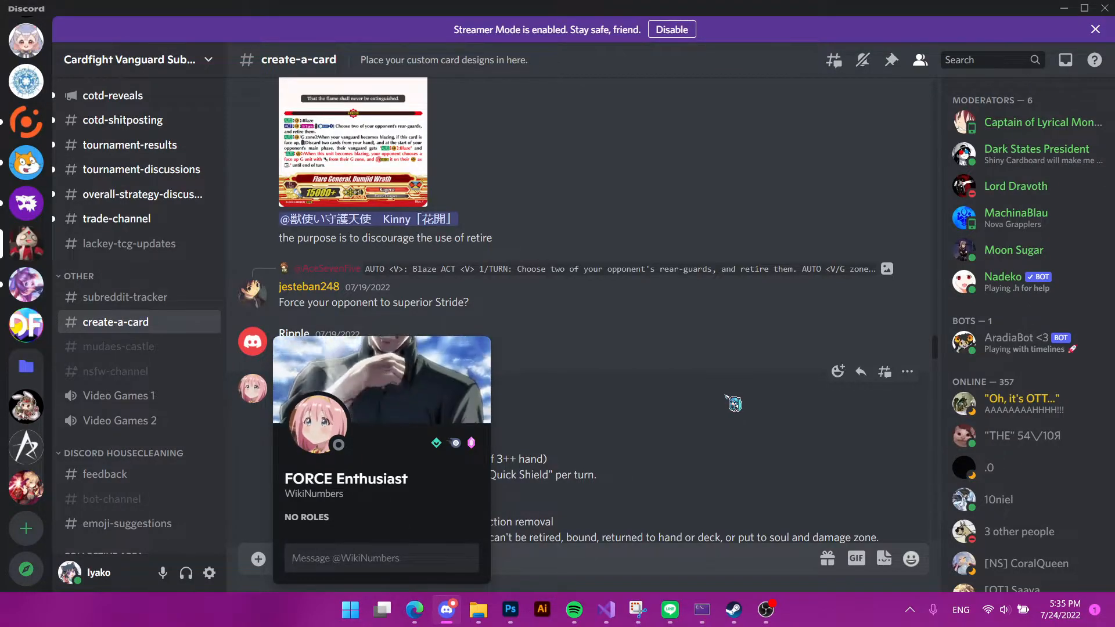
{"action": "left_click", "coordinate": [735, 403]}
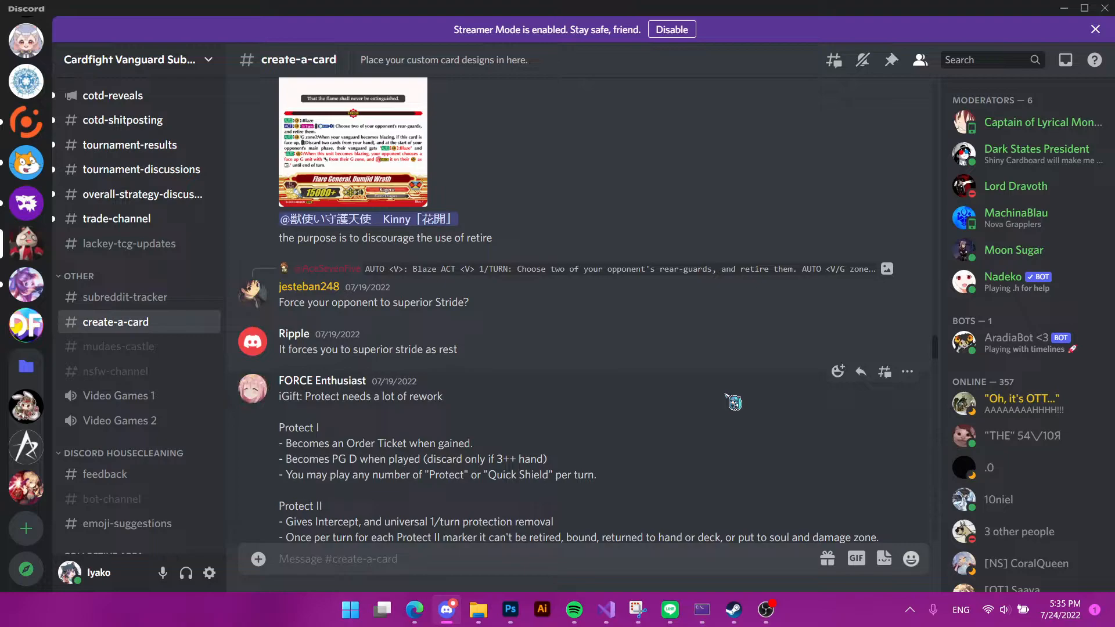
{"action": "left_click", "coordinate": [414, 608]}
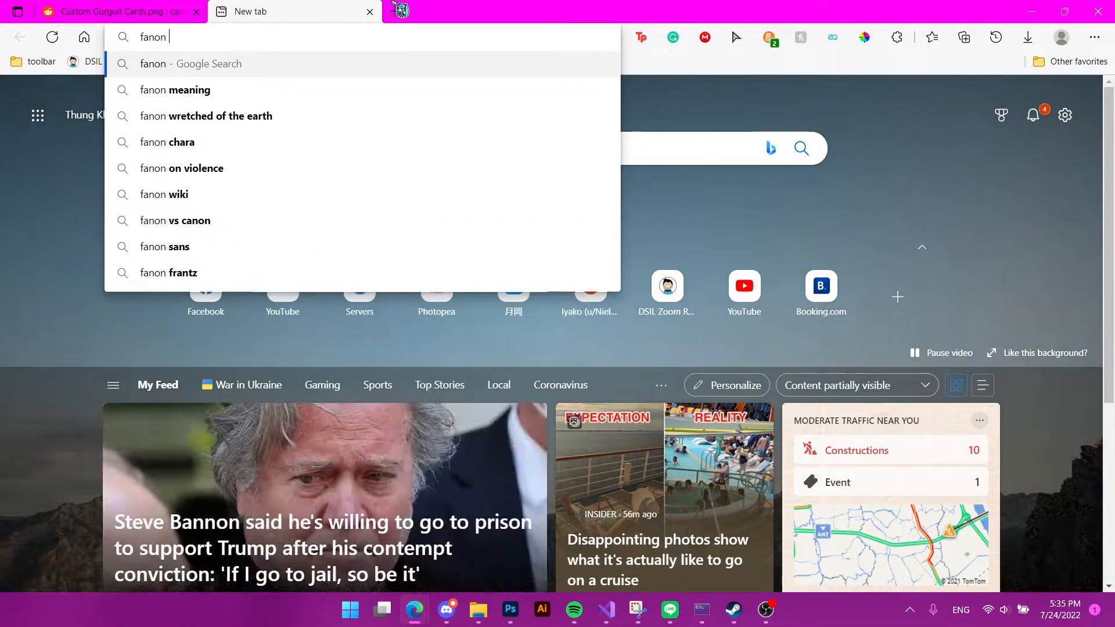
Step: Search Google for 'fanon vanguard' and go to the Cardfight!! Vanguard Fanon Wiki result
{"action": "type", "text": "vanguard&oq=fanon+vanguard&aqs=edge..69i5..."}
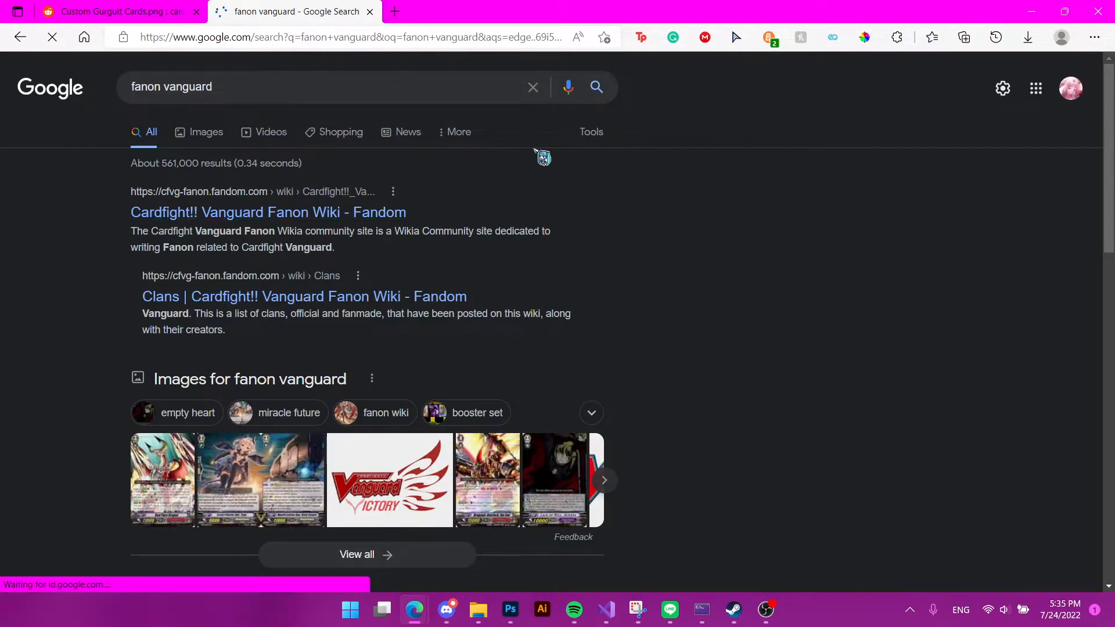
{"action": "left_click", "coordinate": [269, 212]}
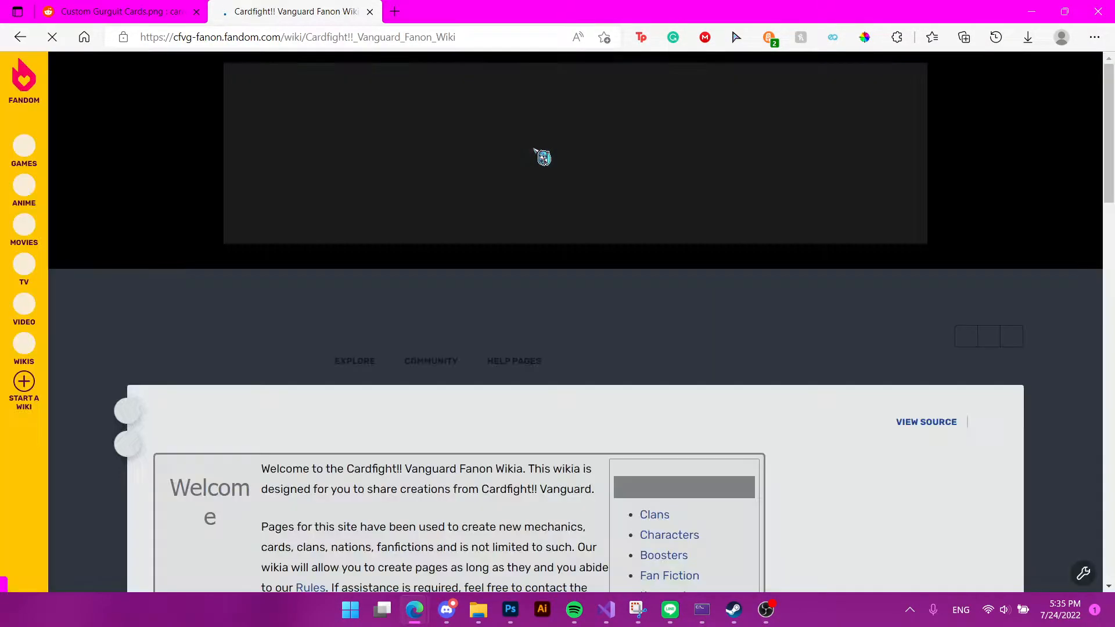
{"action": "left_click", "coordinate": [431, 199]}
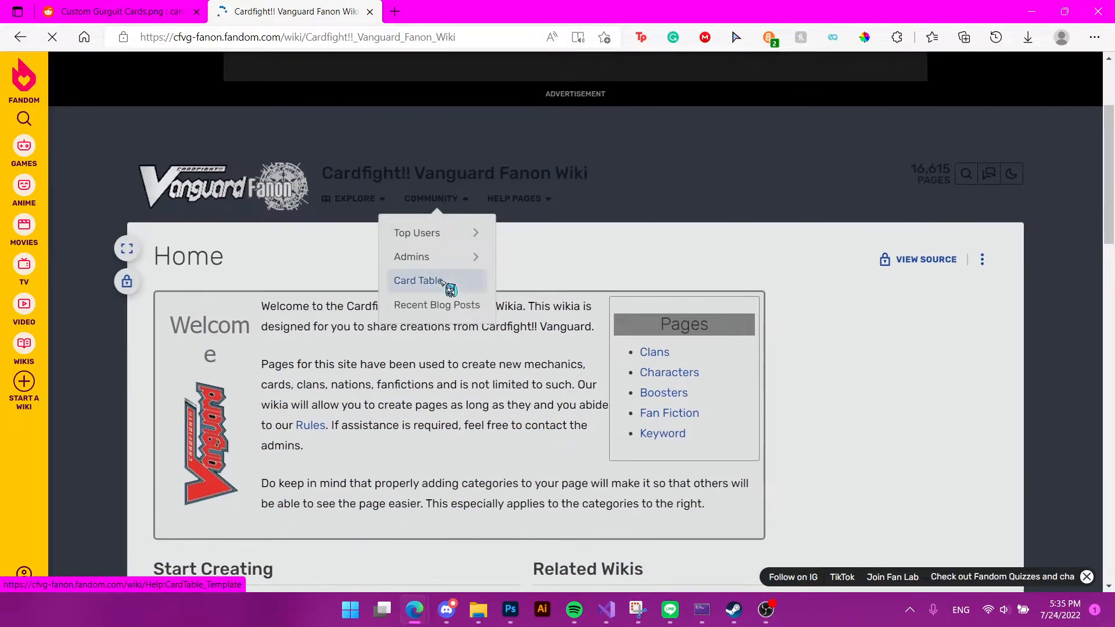
{"action": "scroll", "scroll_direction": "down", "scroll_amount": 3}
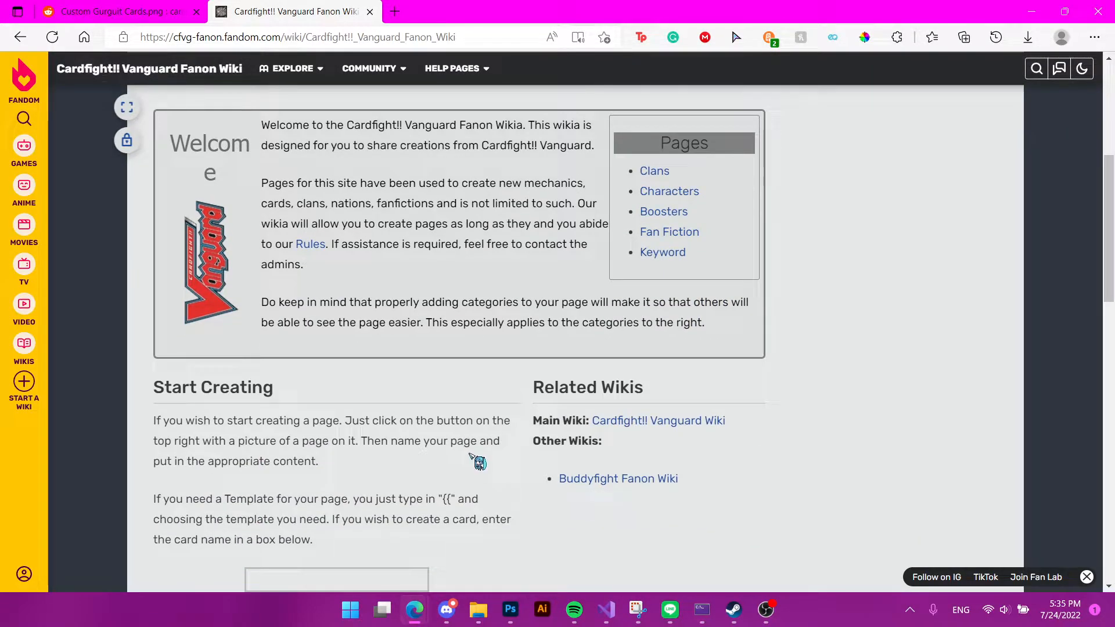
{"action": "scroll", "scroll_direction": "down", "scroll_amount": 3}
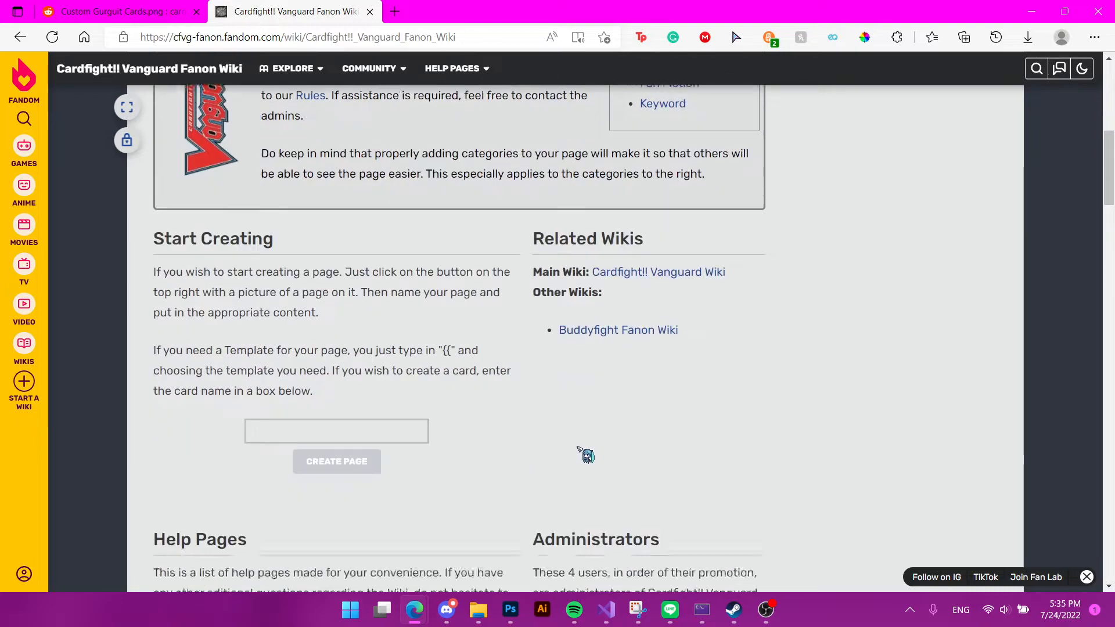
{"action": "scroll", "scroll_direction": "down", "scroll_amount": 3}
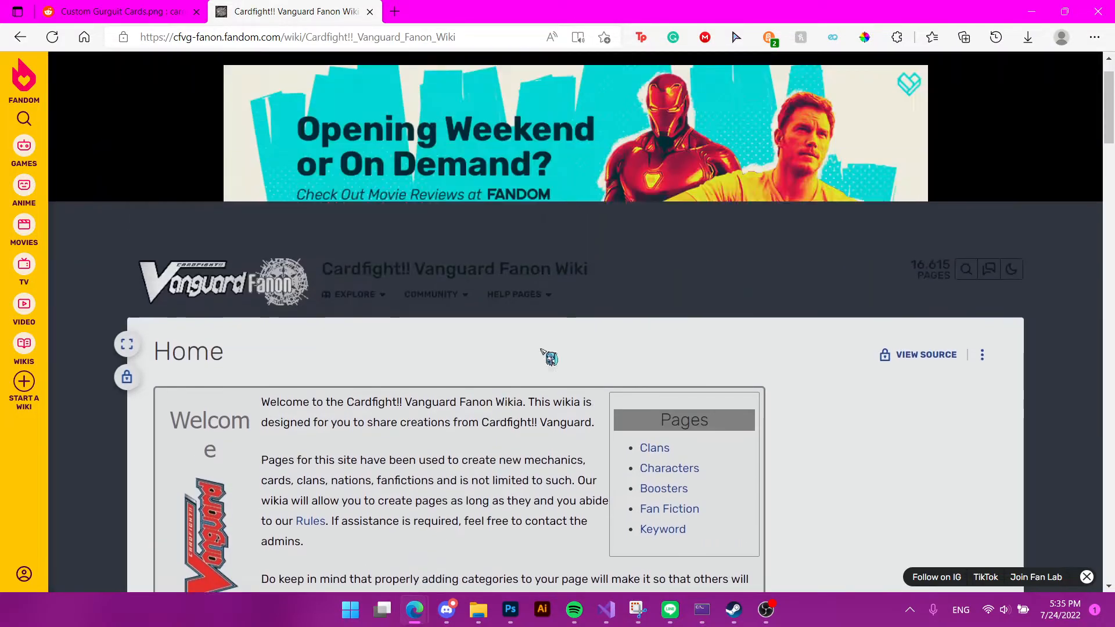
Step: Back in Discord, scroll #create-a-card past the template update post to newer custom cards
{"action": "left_click", "coordinate": [446, 610]}
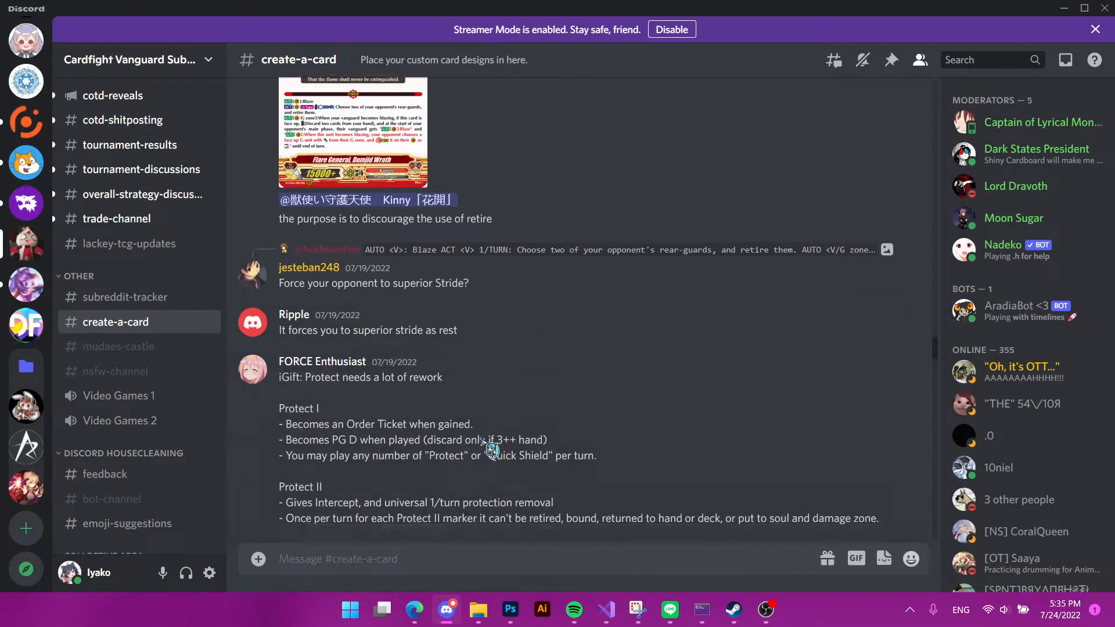
{"action": "scroll", "scroll_direction": "down", "scroll_amount": 3}
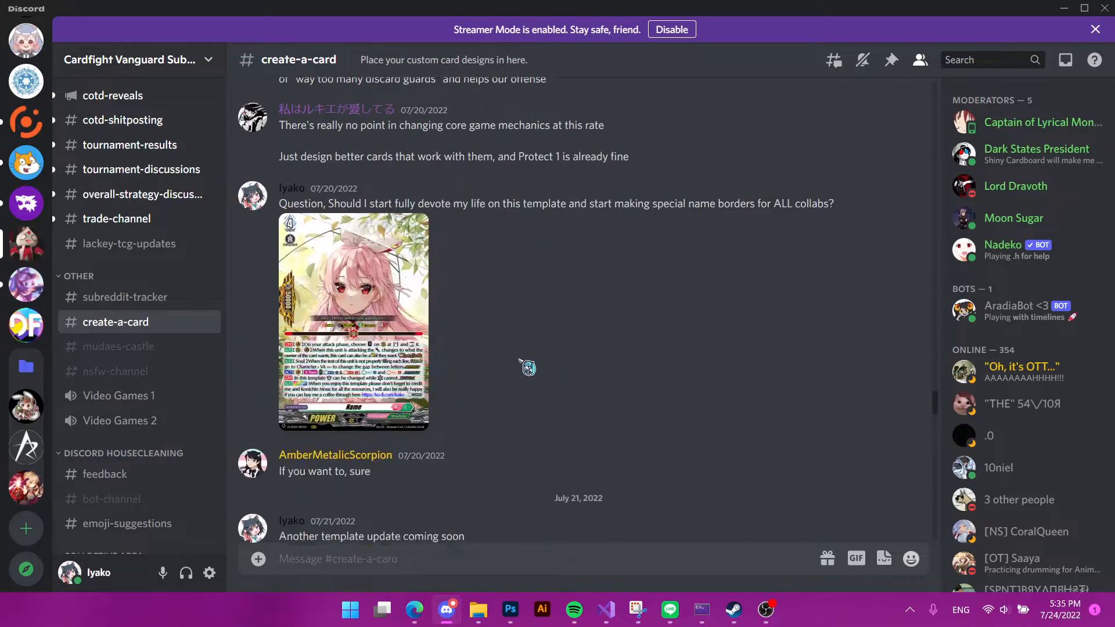
{"action": "scroll", "scroll_direction": "down", "scroll_amount": 3}
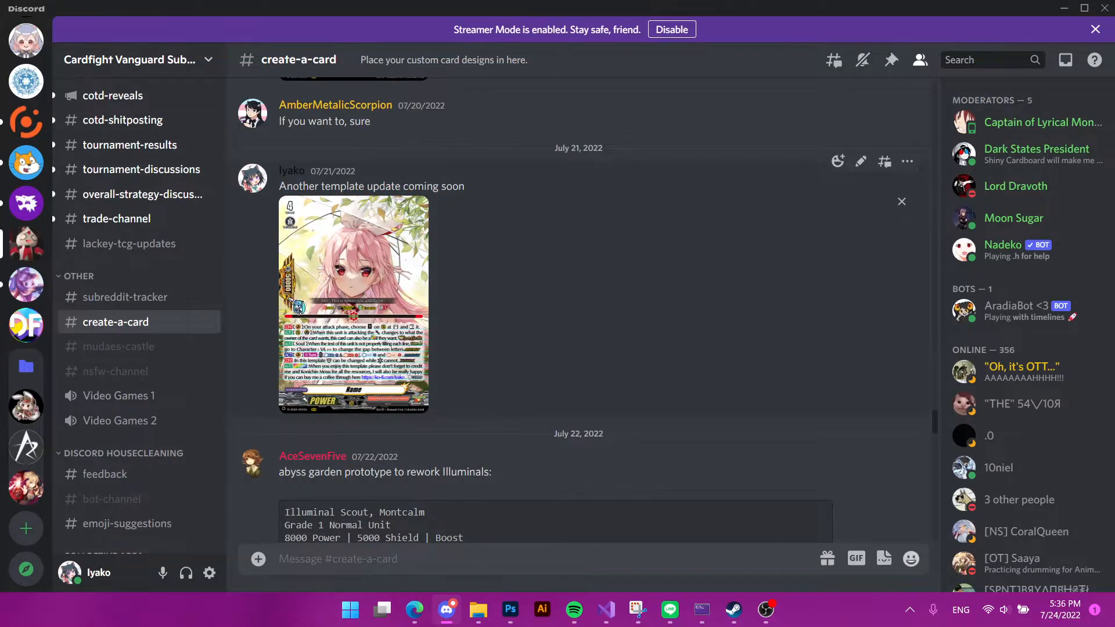
{"action": "scroll", "scroll_direction": "down", "scroll_amount": 3}
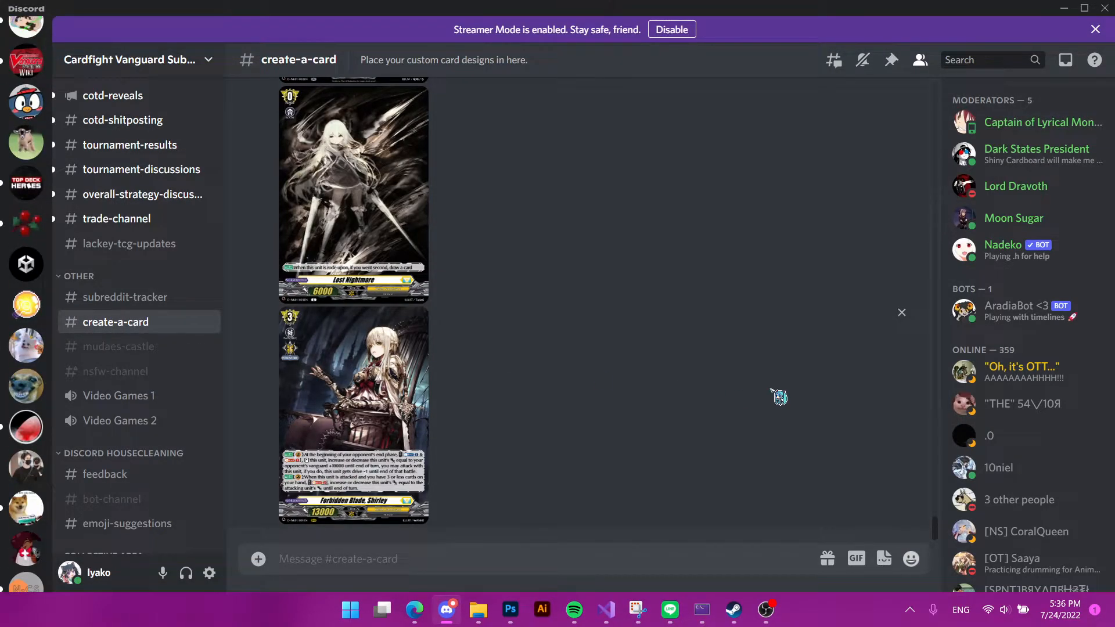
{"action": "mouse_move", "coordinate": [753, 395]}
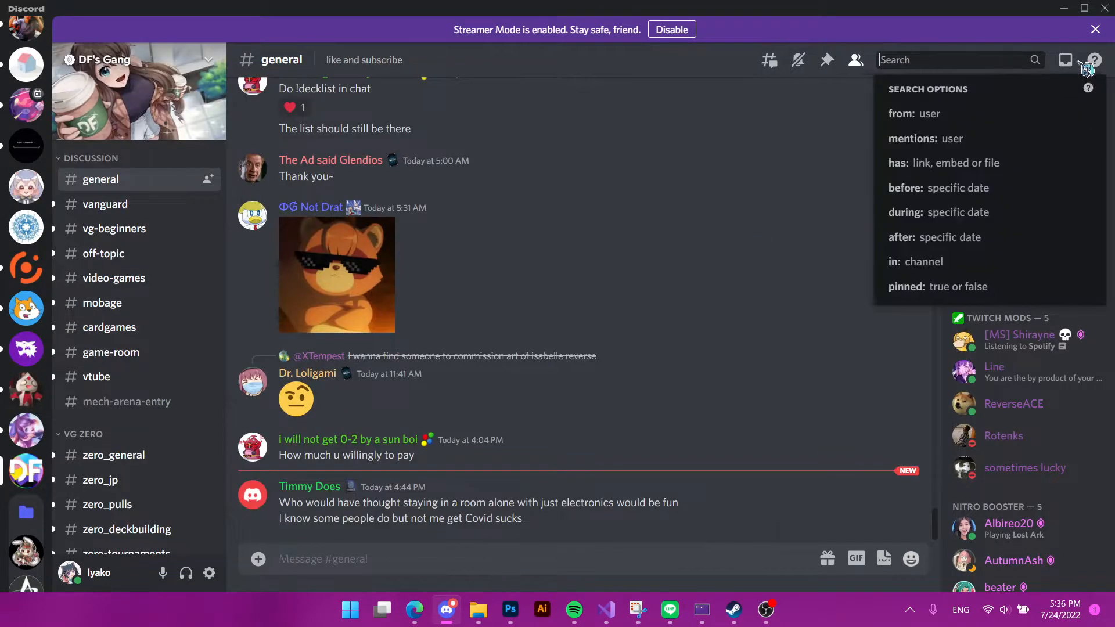
{"action": "type", "text": "Shiki"}
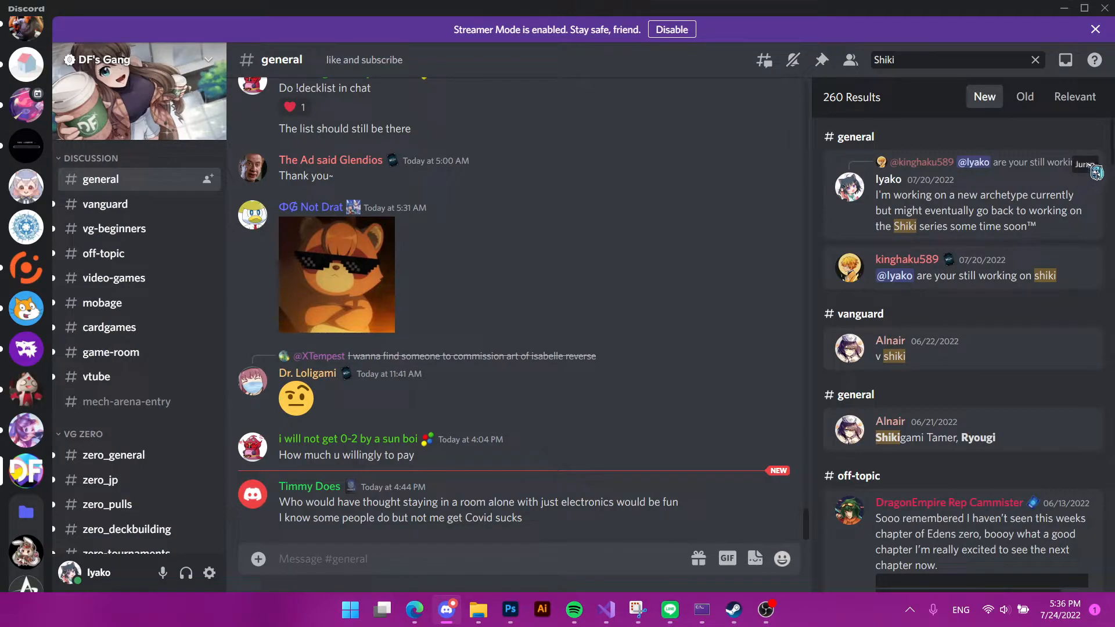
{"action": "left_click", "coordinate": [1084, 164]}
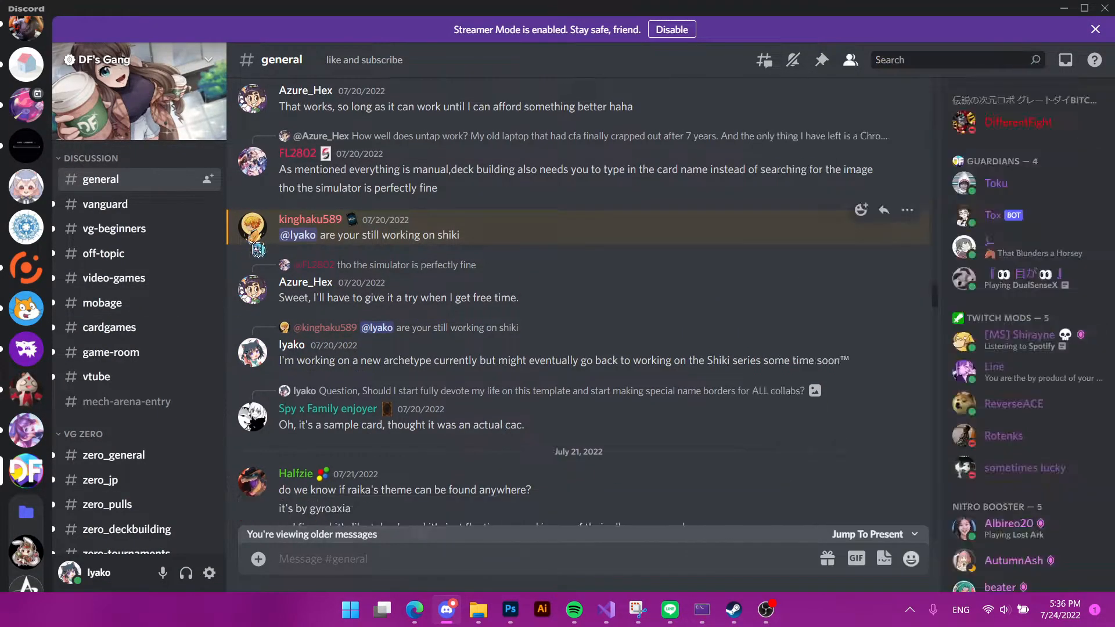
{"action": "mouse_move", "coordinate": [706, 242]}
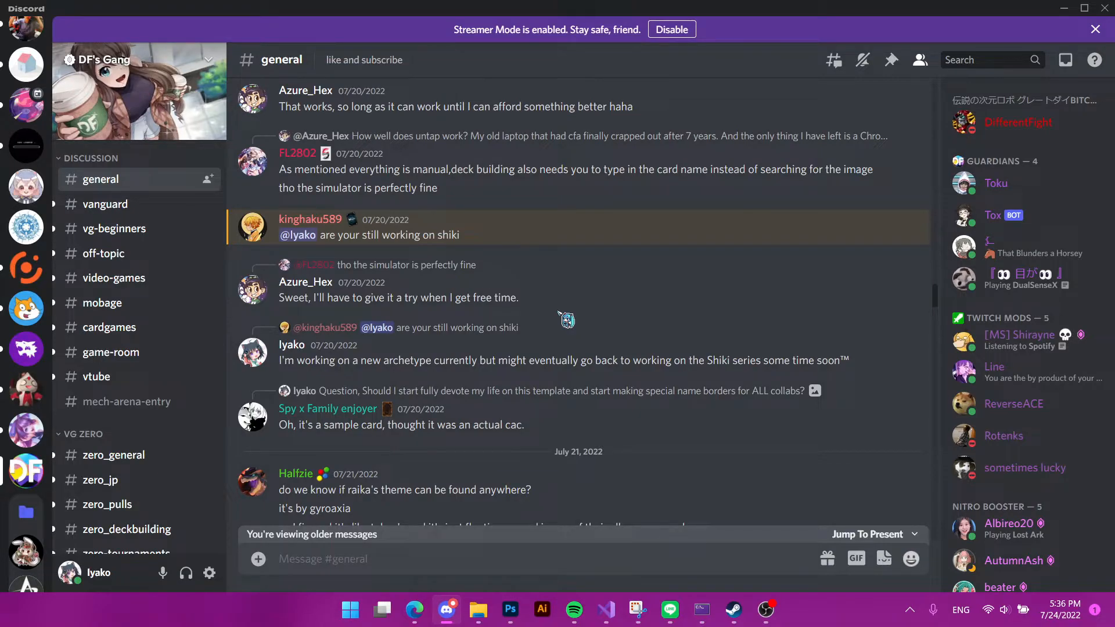
{"action": "mouse_move", "coordinate": [653, 359]}
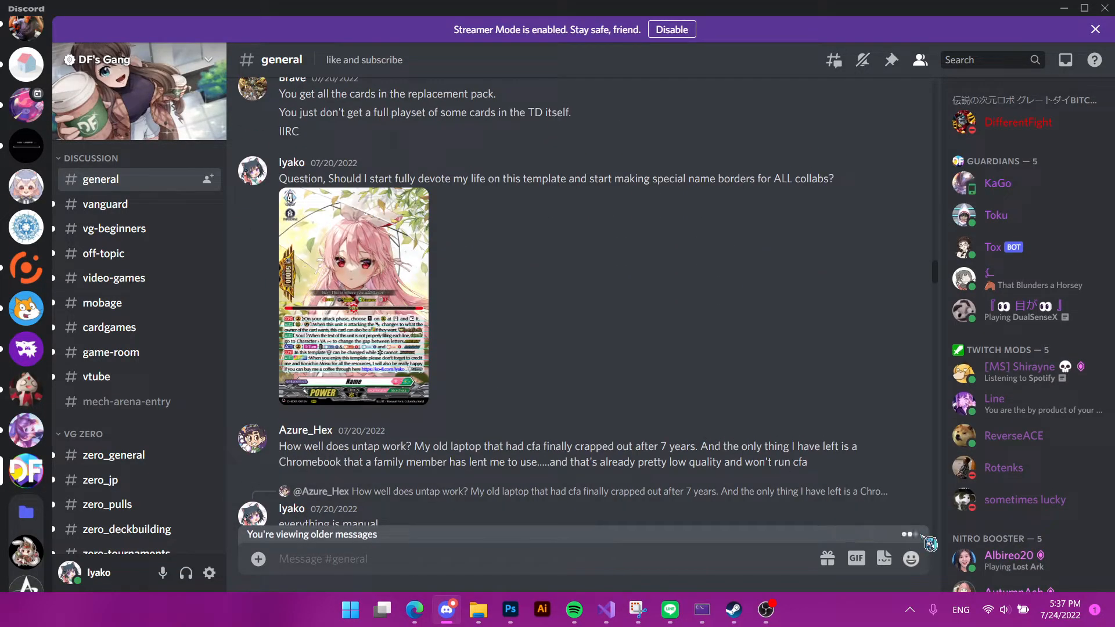
{"action": "scroll", "scroll_direction": "down", "scroll_amount": 3}
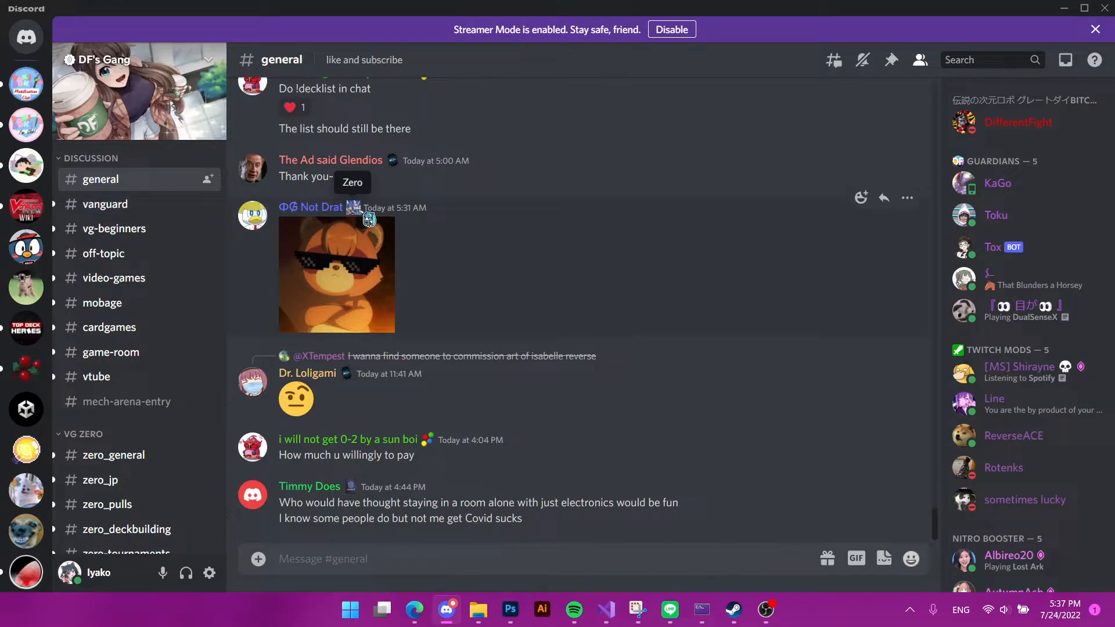
Step: Move from the Re:Fight Zone server to Bot Test's #general showing an Assisticat card lookup
{"action": "scroll", "scroll_direction": "down", "scroll_amount": 3}
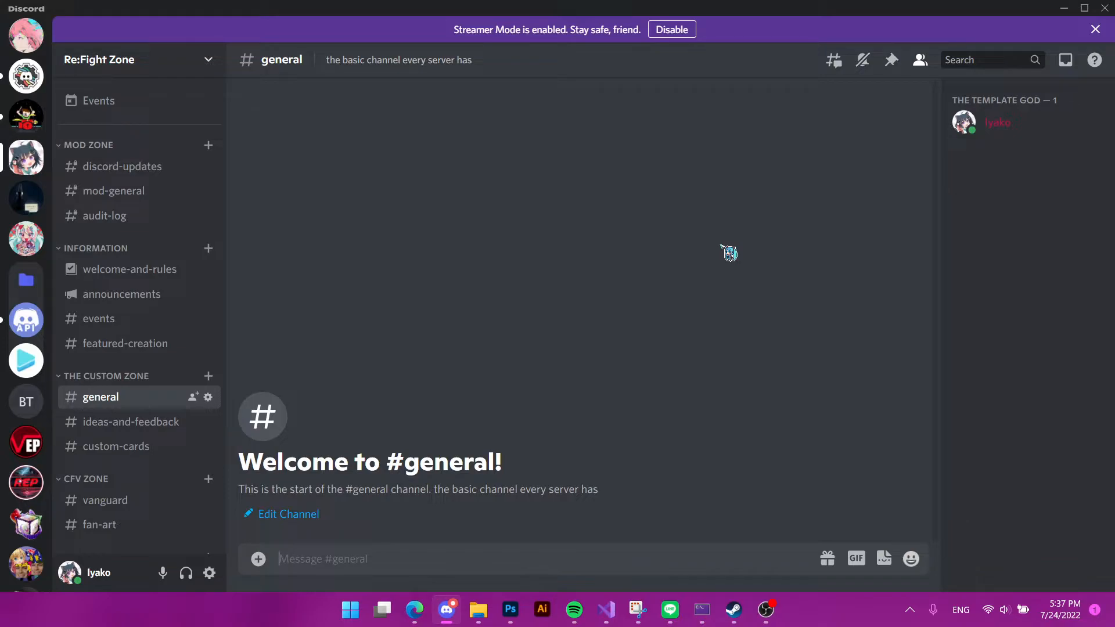
{"action": "scroll", "scroll_direction": "down", "scroll_amount": 3}
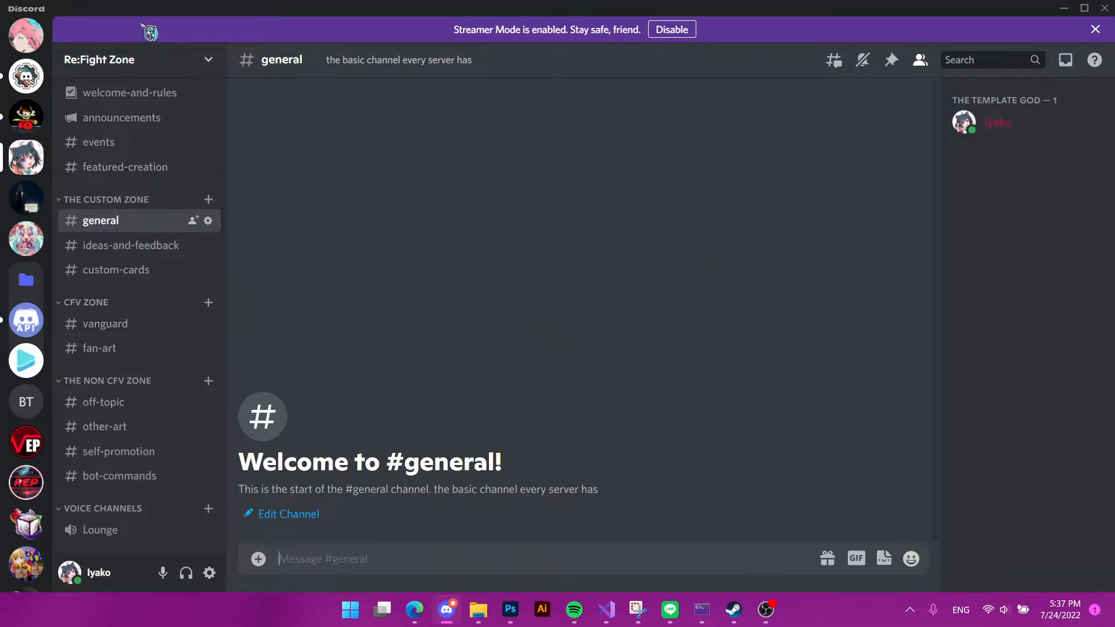
{"action": "mouse_move", "coordinate": [193, 348]}
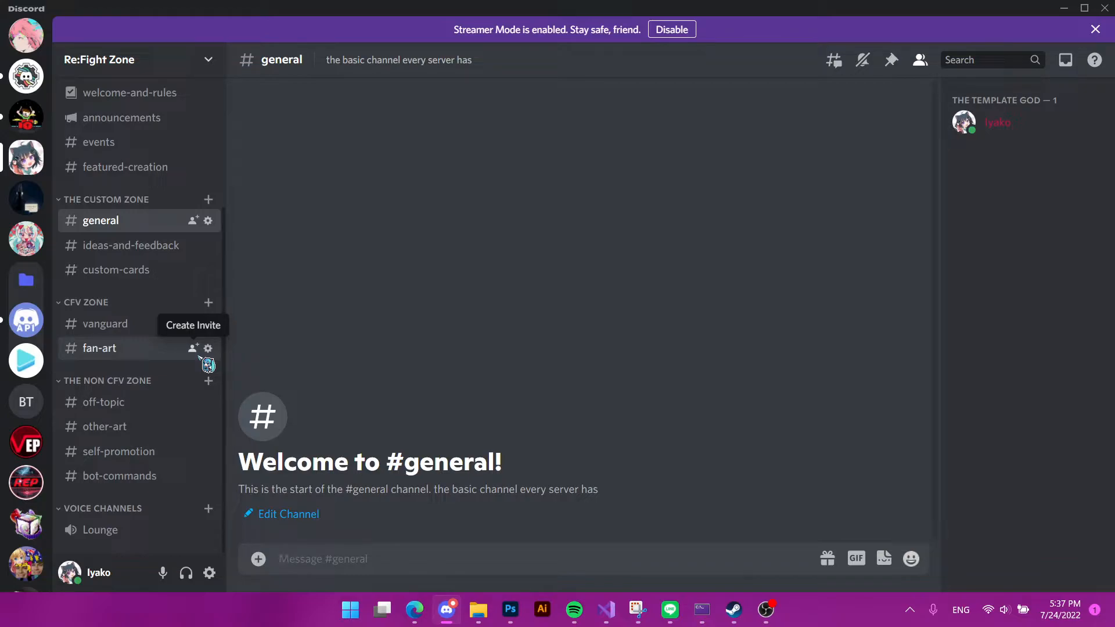
{"action": "mouse_move", "coordinate": [176, 253]}
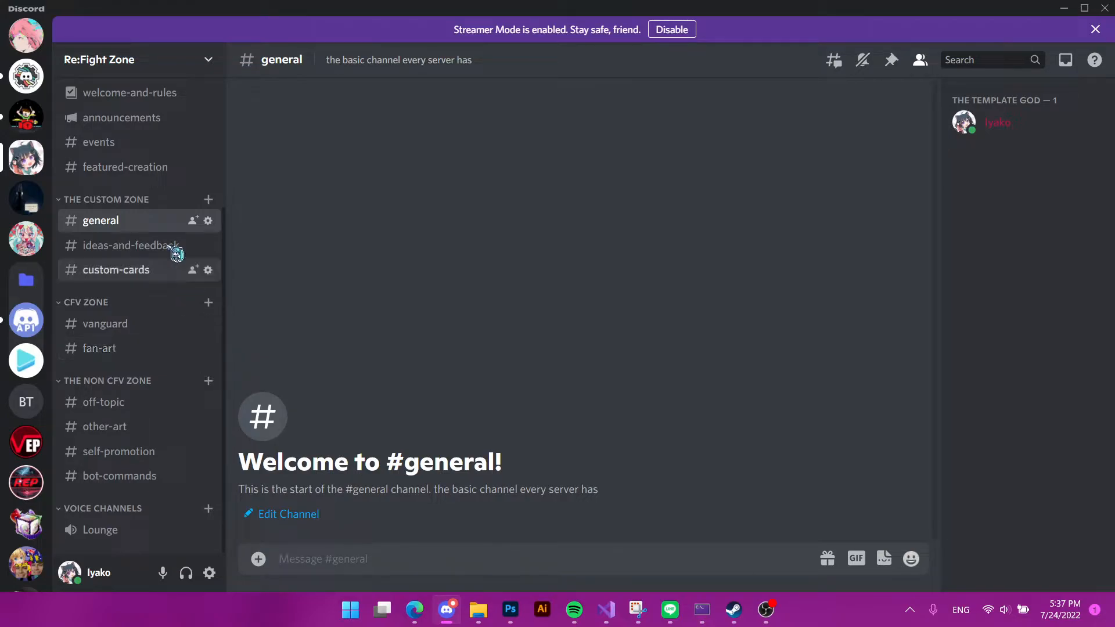
{"action": "mouse_move", "coordinate": [316, 288]}
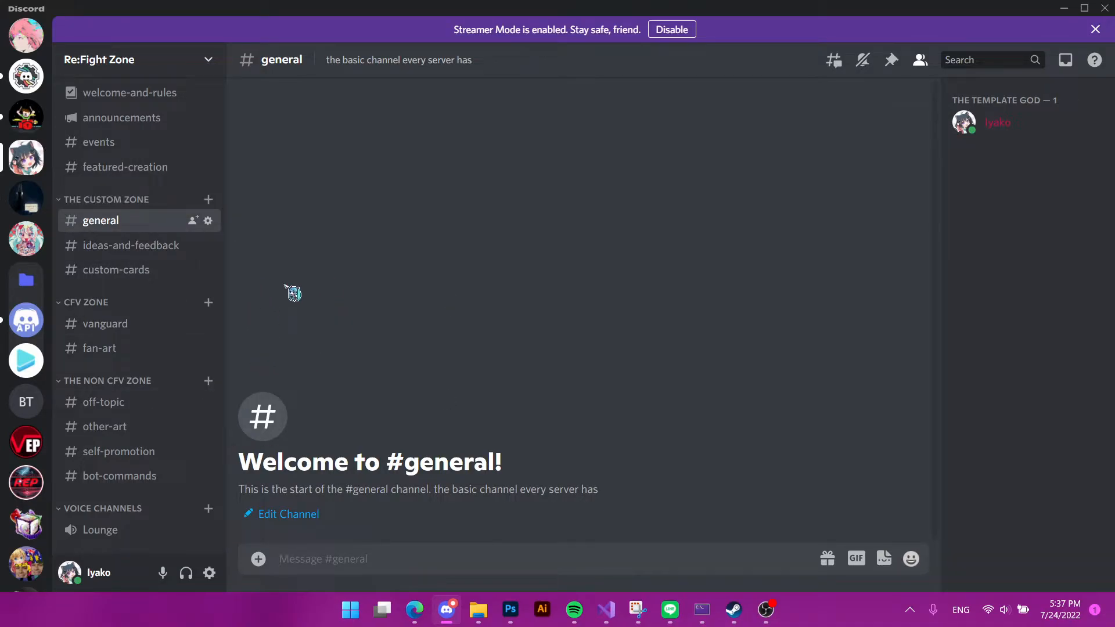
{"action": "mouse_move", "coordinate": [270, 292]}
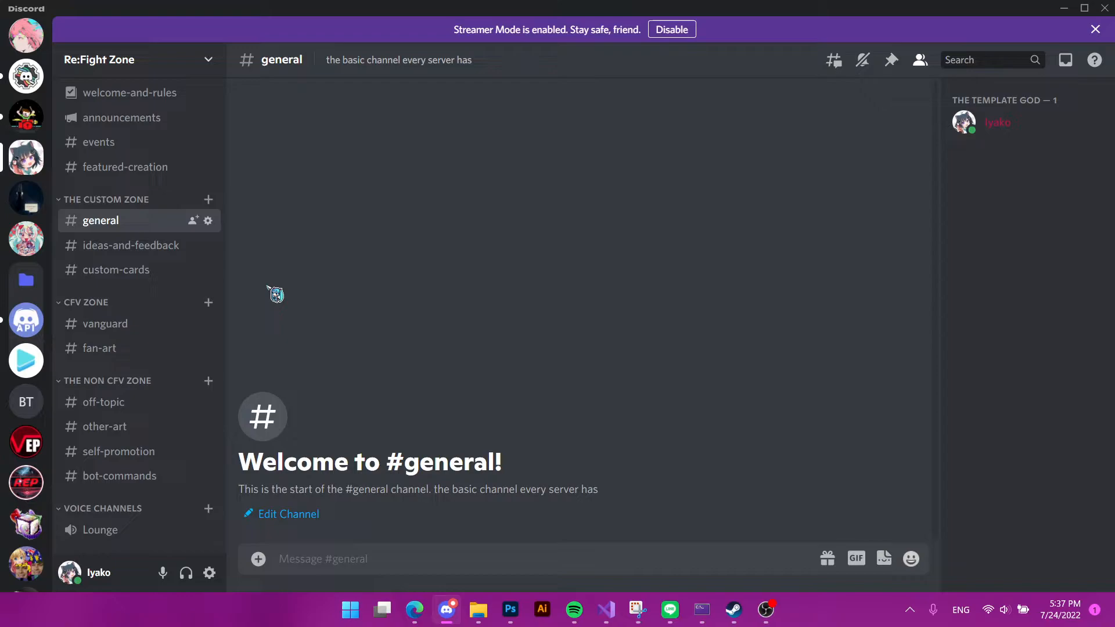
{"action": "left_click", "coordinate": [26, 401]}
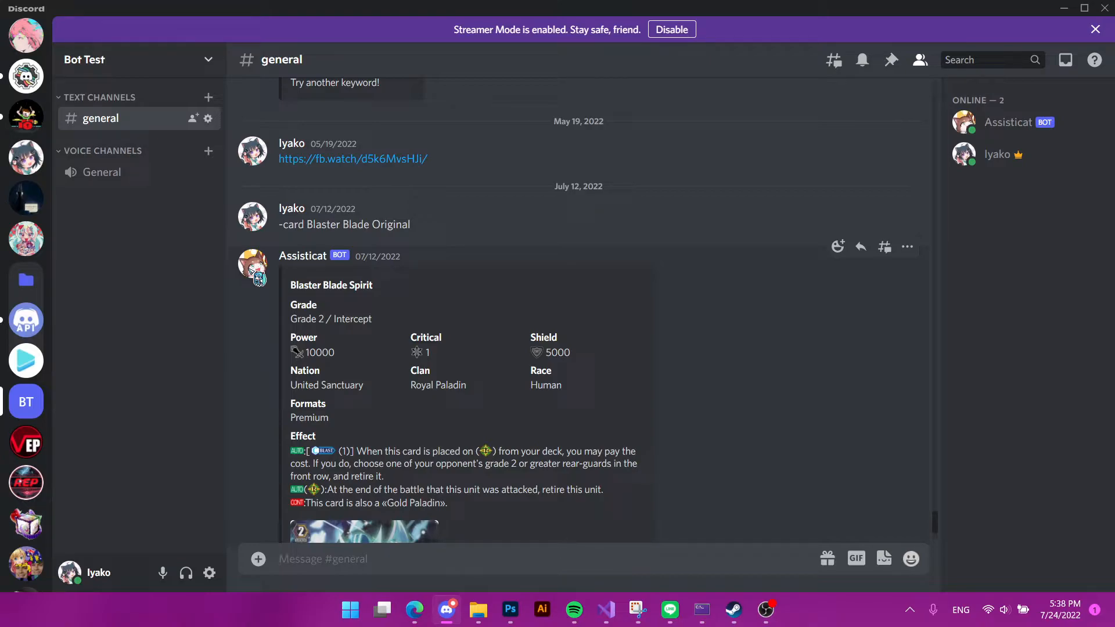
{"action": "left_click", "coordinate": [252, 270]}
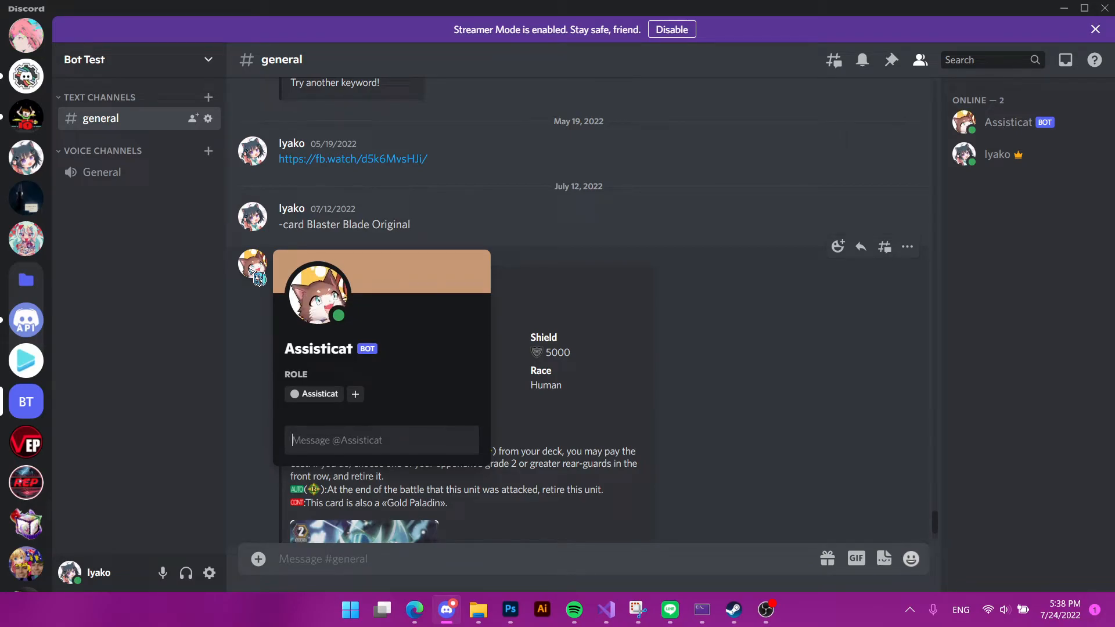
{"action": "left_click", "coordinate": [650, 238]}
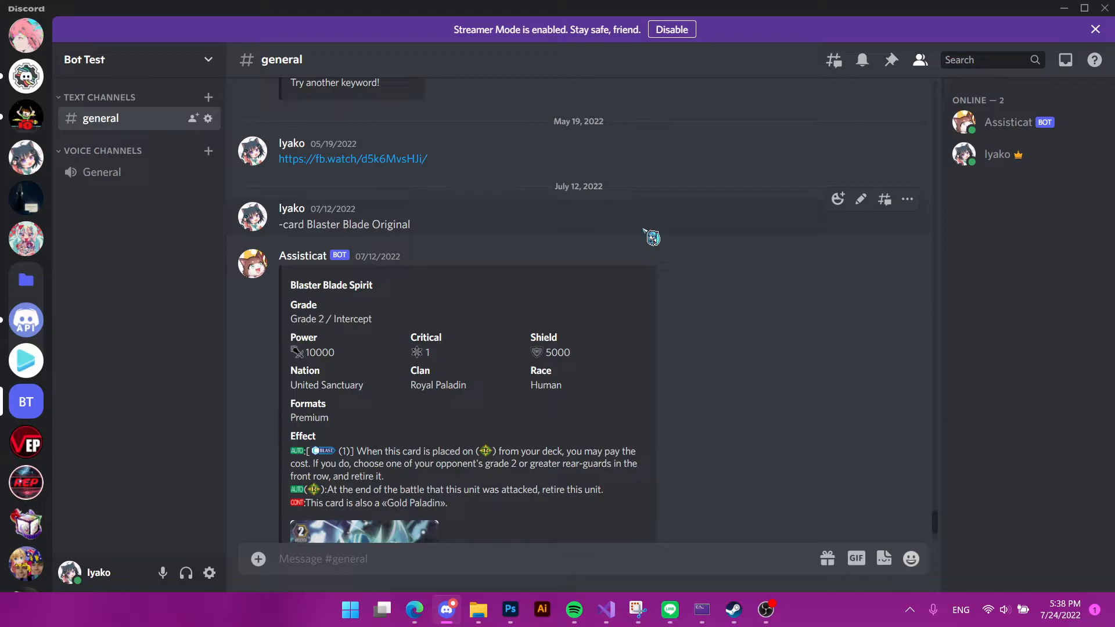
{"action": "scroll", "scroll_direction": "down", "scroll_amount": 3}
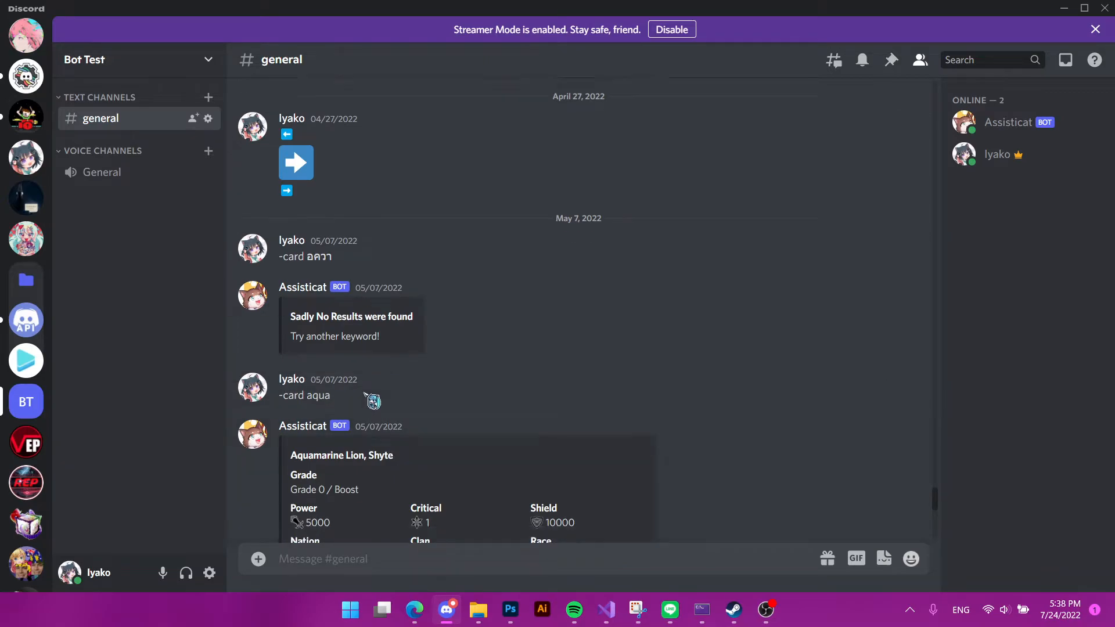
{"action": "scroll", "scroll_direction": "down", "scroll_amount": 3}
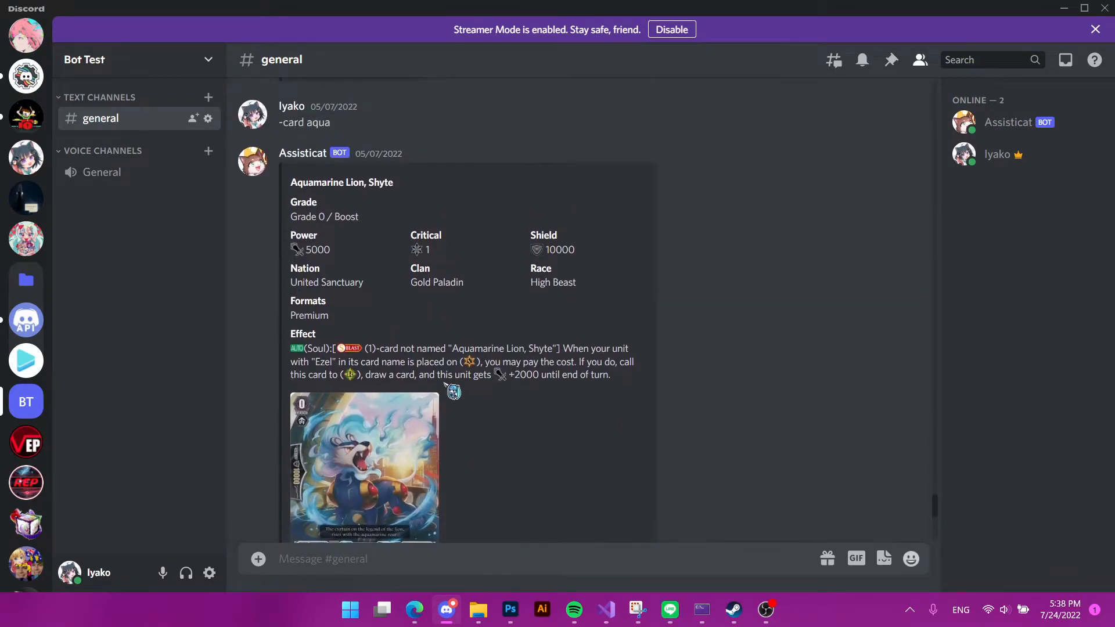
{"action": "scroll", "scroll_direction": "down", "scroll_amount": 3}
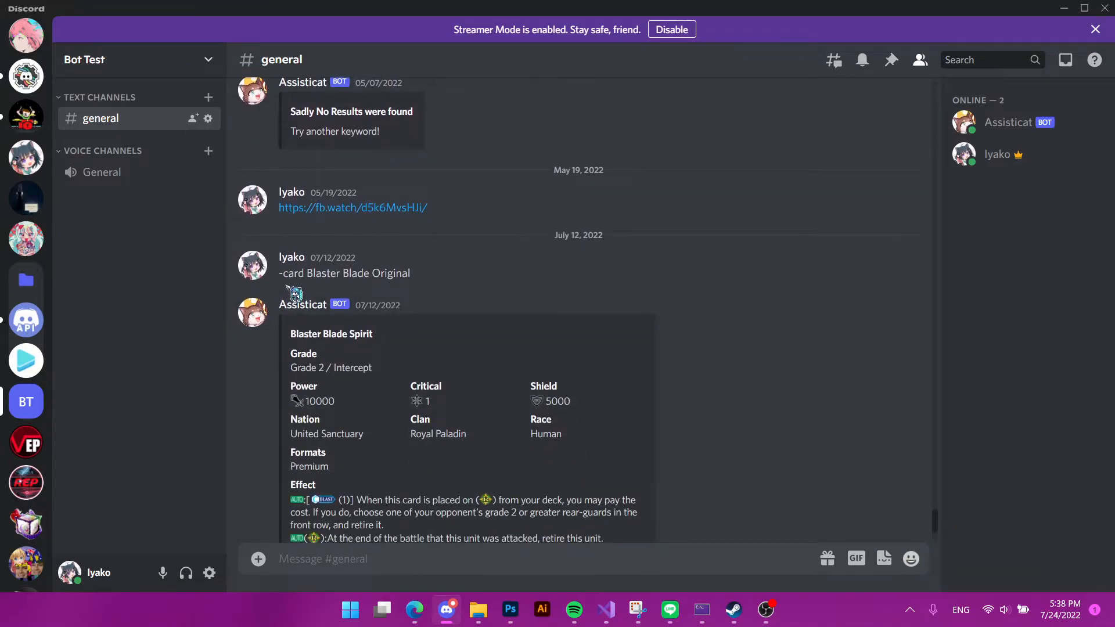
{"action": "scroll", "scroll_direction": "down", "scroll_amount": 3}
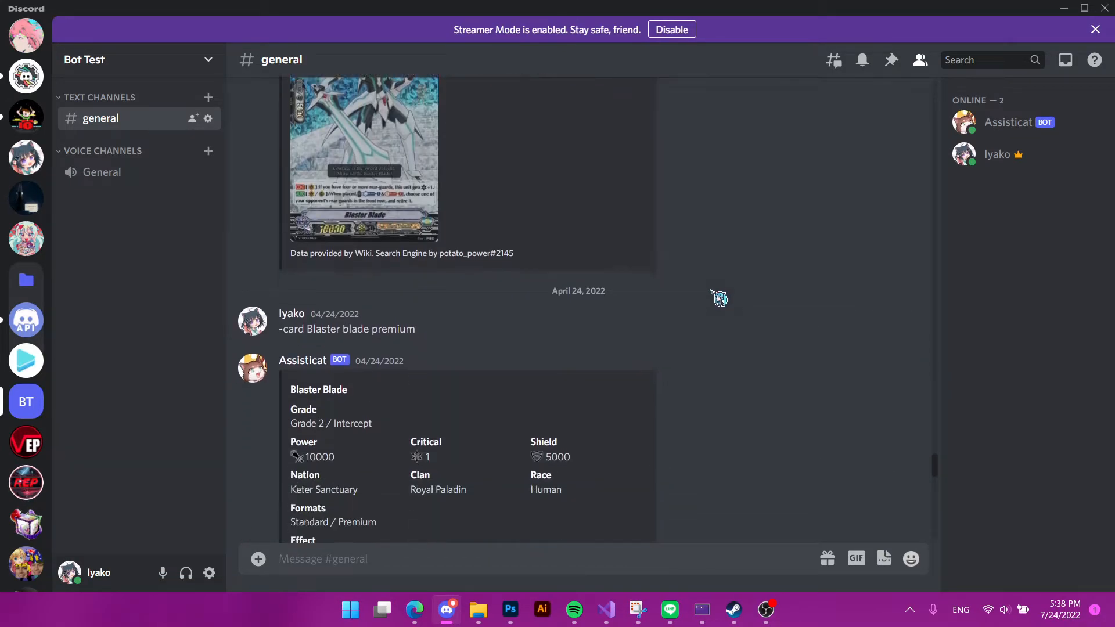
{"action": "scroll", "scroll_direction": "down", "scroll_amount": 3}
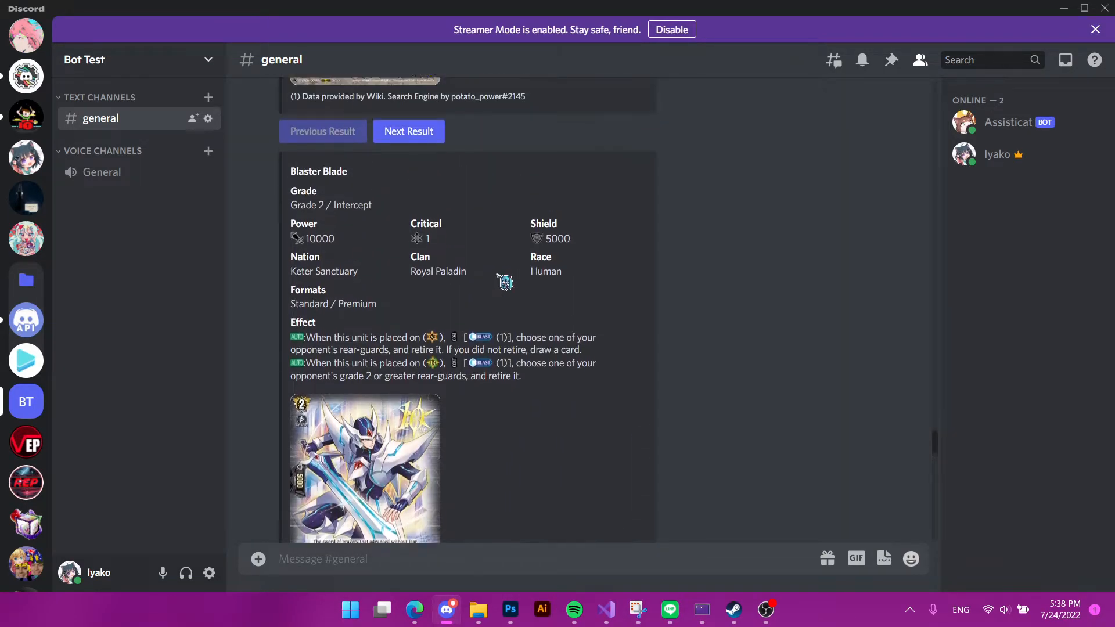
{"action": "scroll", "scroll_direction": "down", "scroll_amount": 3}
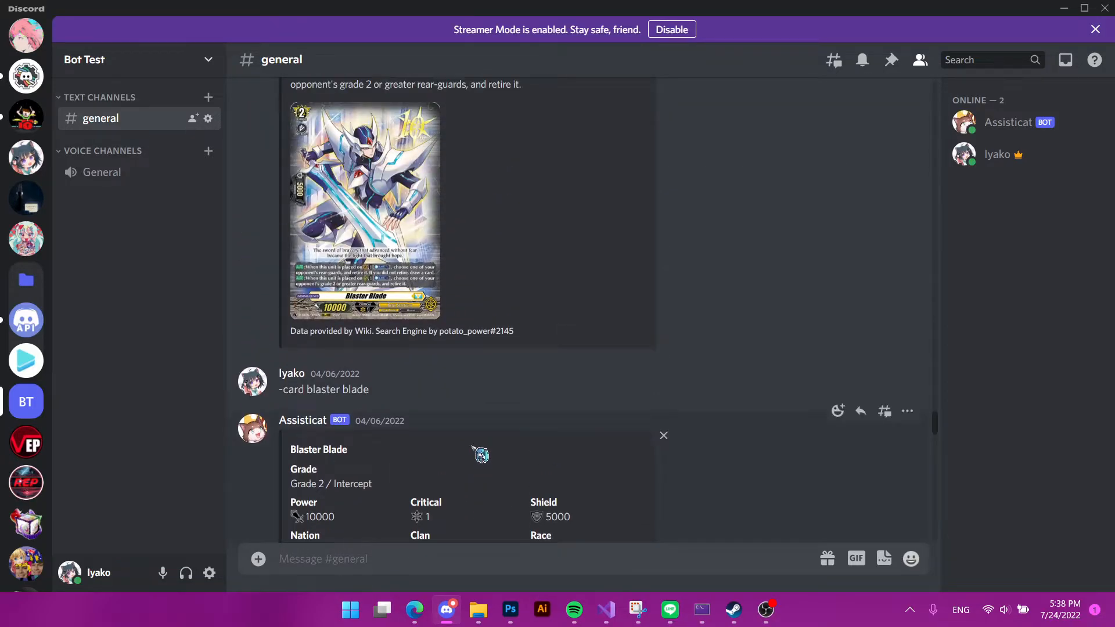
{"action": "scroll", "scroll_direction": "down", "scroll_amount": 3}
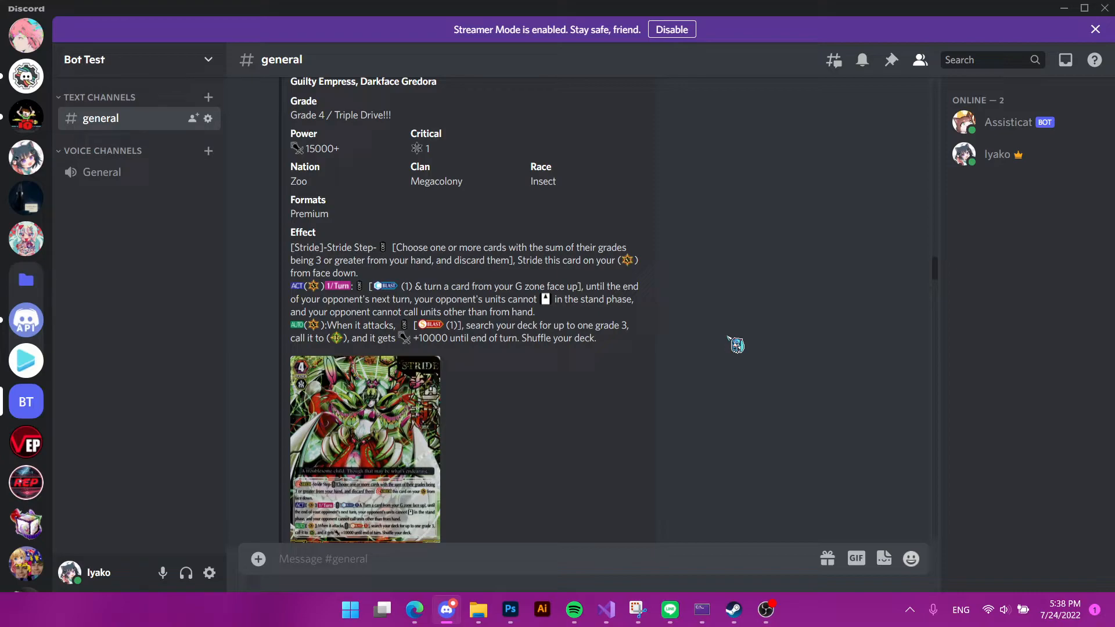
{"action": "mouse_move", "coordinate": [718, 343]}
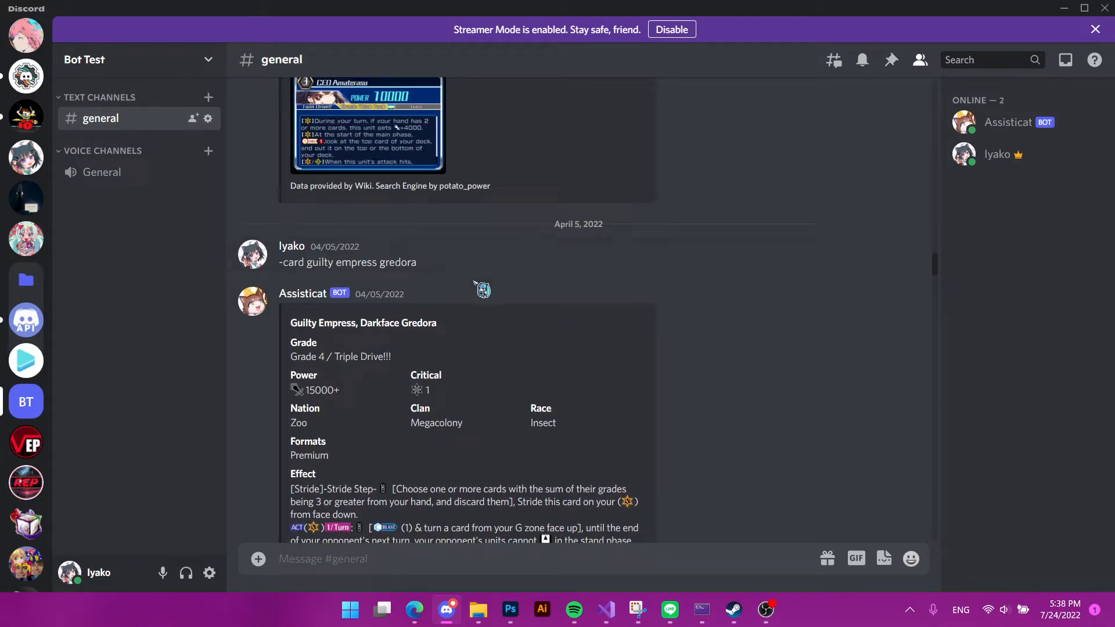
{"action": "scroll", "scroll_direction": "down", "scroll_amount": 3}
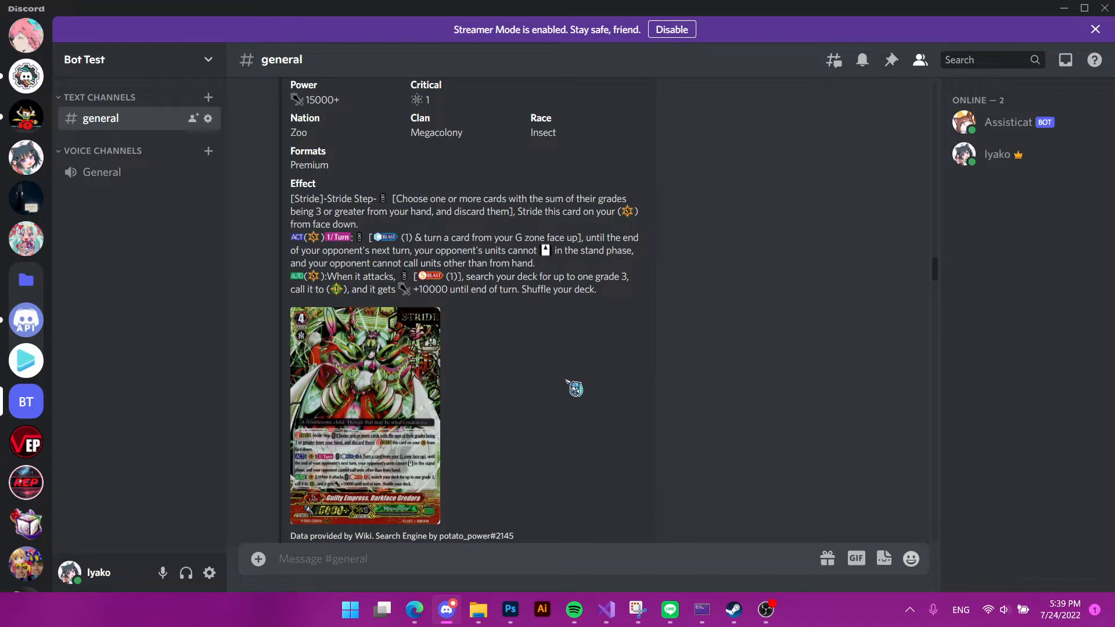
{"action": "mouse_move", "coordinate": [333, 251]}
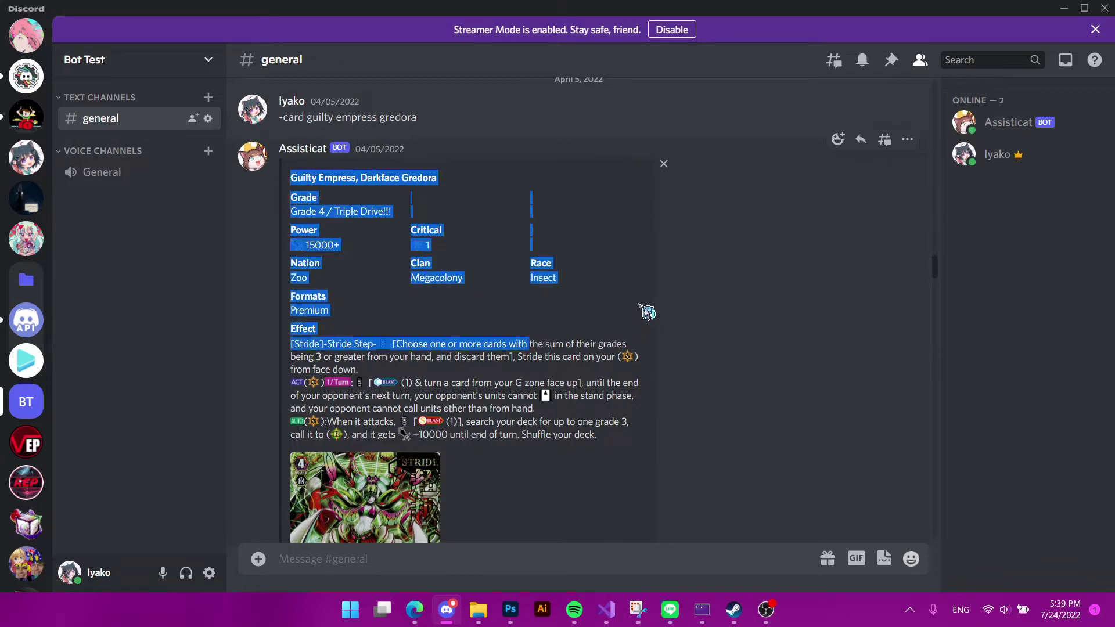
{"action": "left_click", "coordinate": [783, 472]}
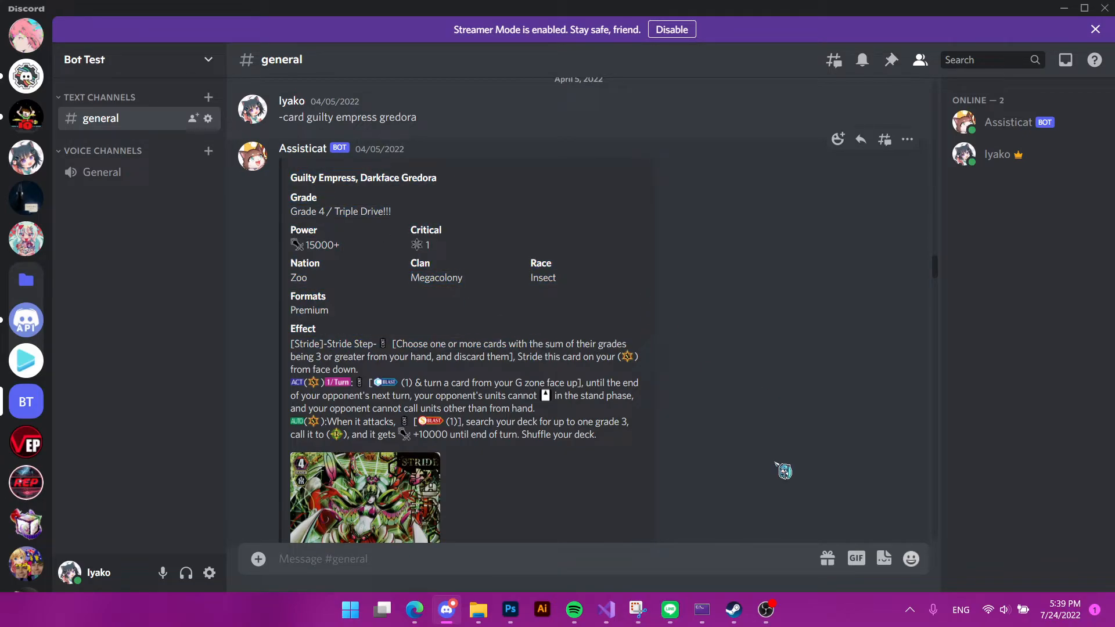
{"action": "mouse_move", "coordinate": [813, 395]}
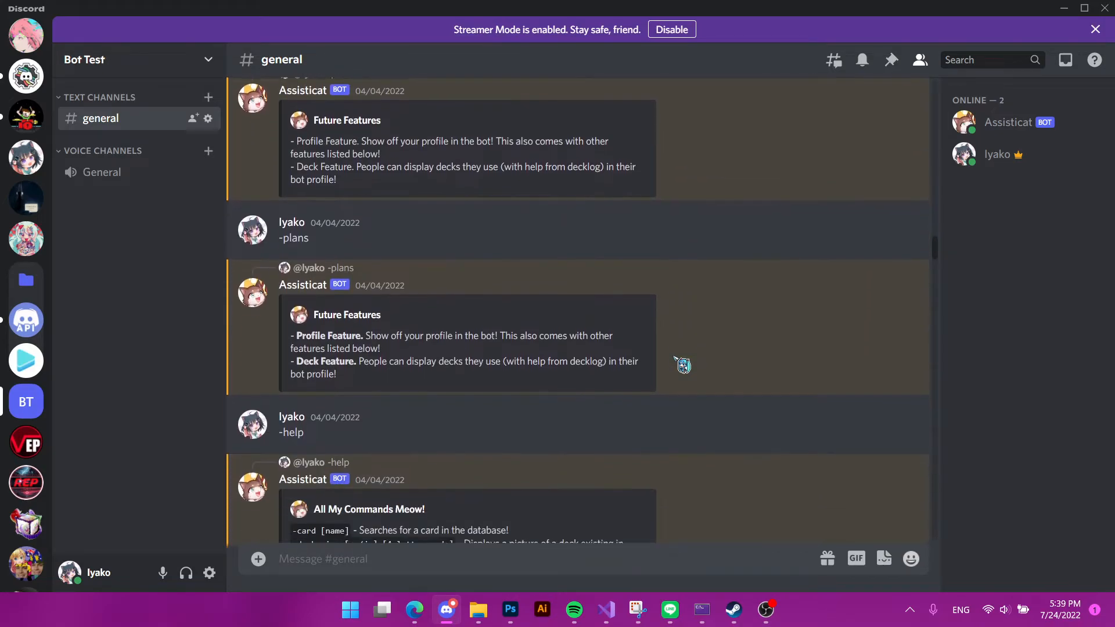
{"action": "scroll", "scroll_direction": "down", "scroll_amount": 3}
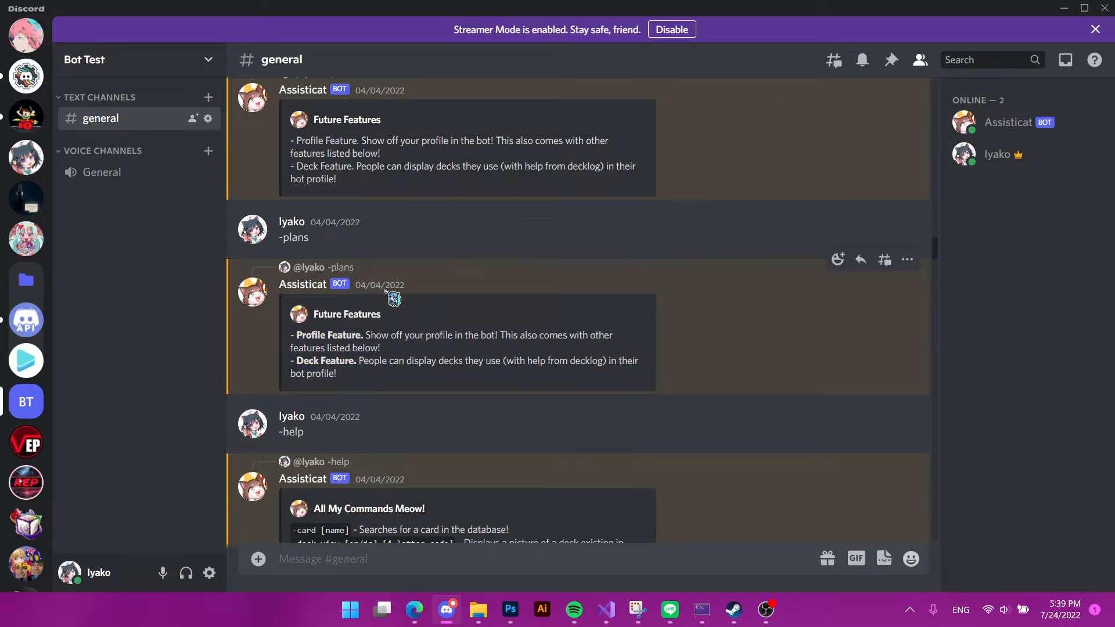
{"action": "mouse_move", "coordinate": [703, 330]}
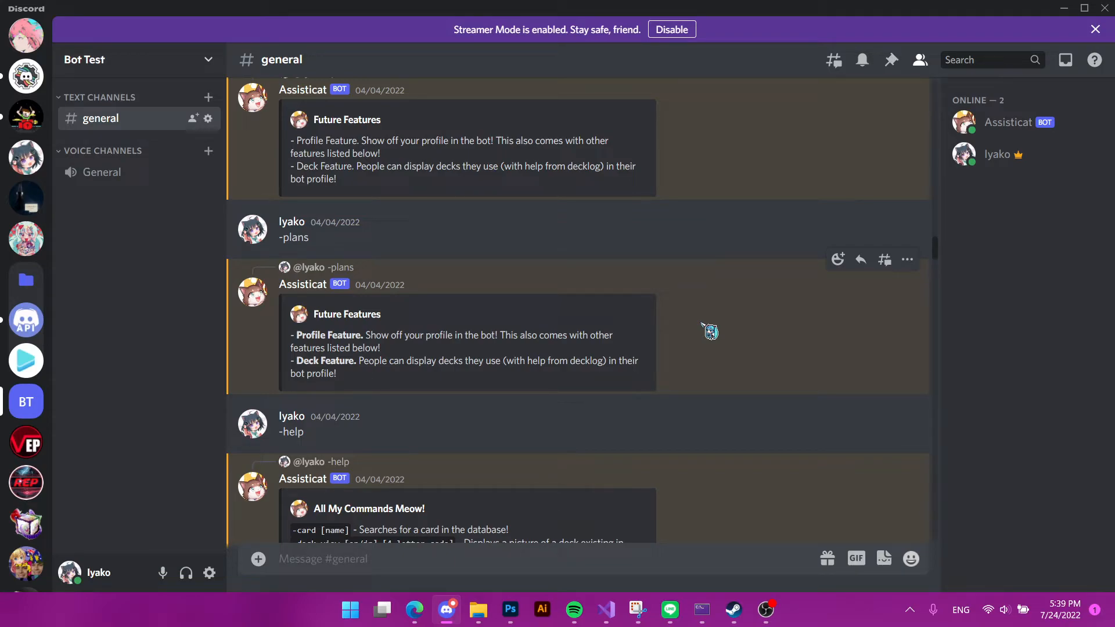
{"action": "mouse_move", "coordinate": [321, 383]}
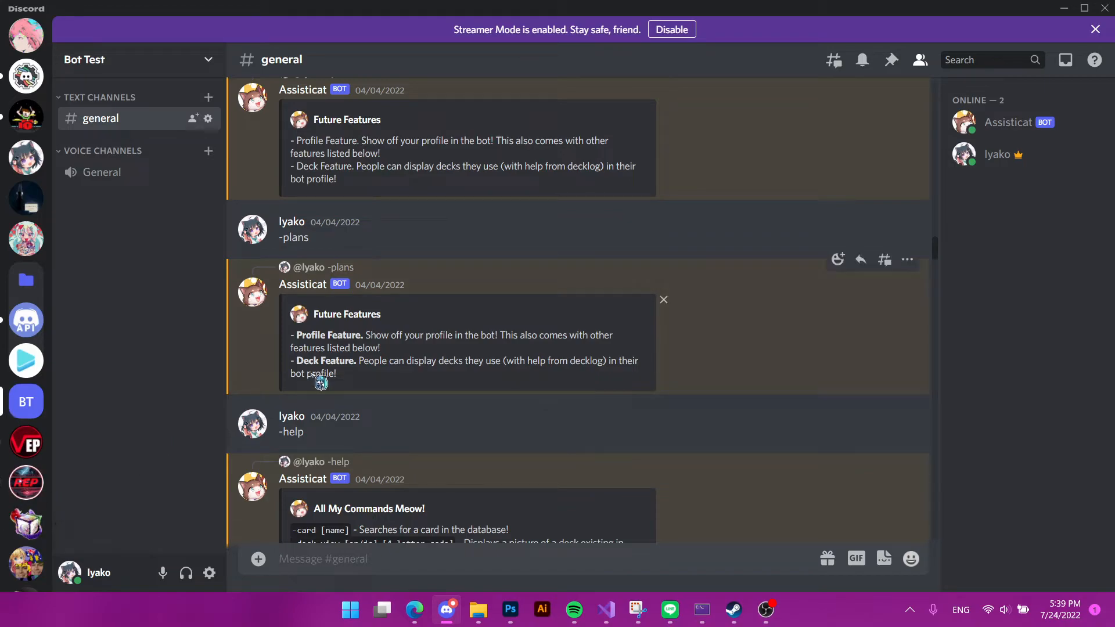
{"action": "mouse_move", "coordinate": [25, 482]}
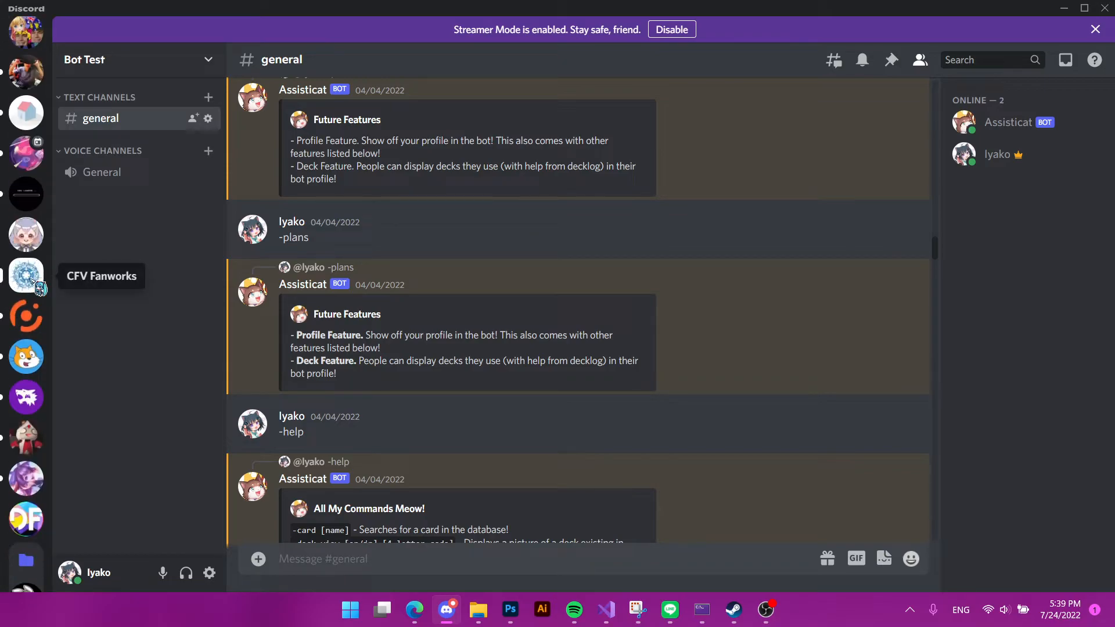
{"action": "mouse_move", "coordinate": [643, 299]}
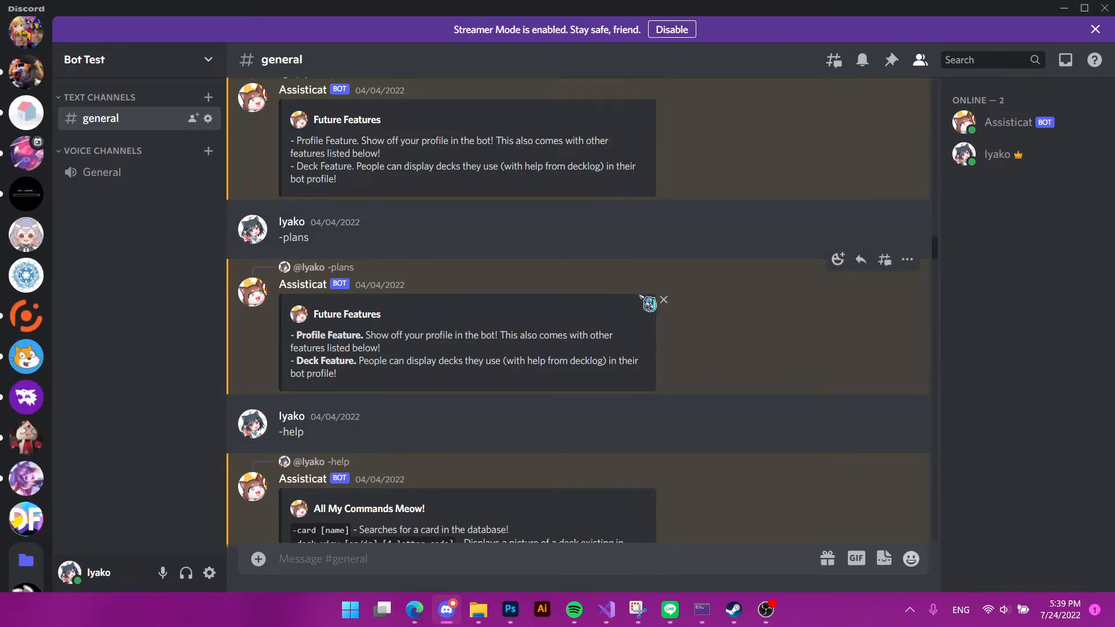
{"action": "mouse_move", "coordinate": [681, 304]}
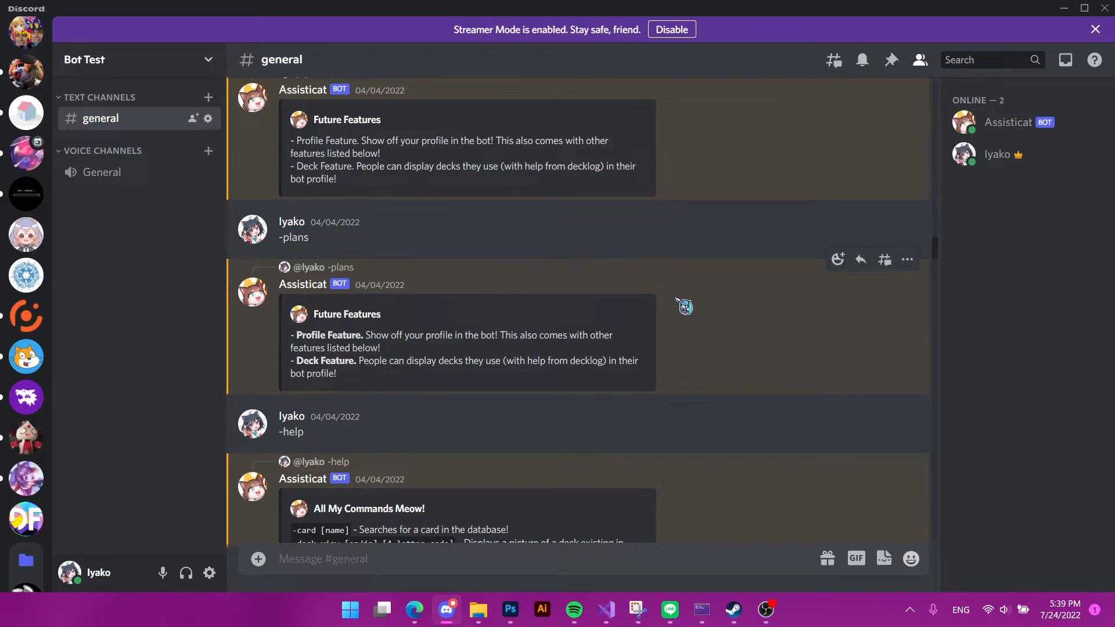
{"action": "mouse_move", "coordinate": [760, 330]}
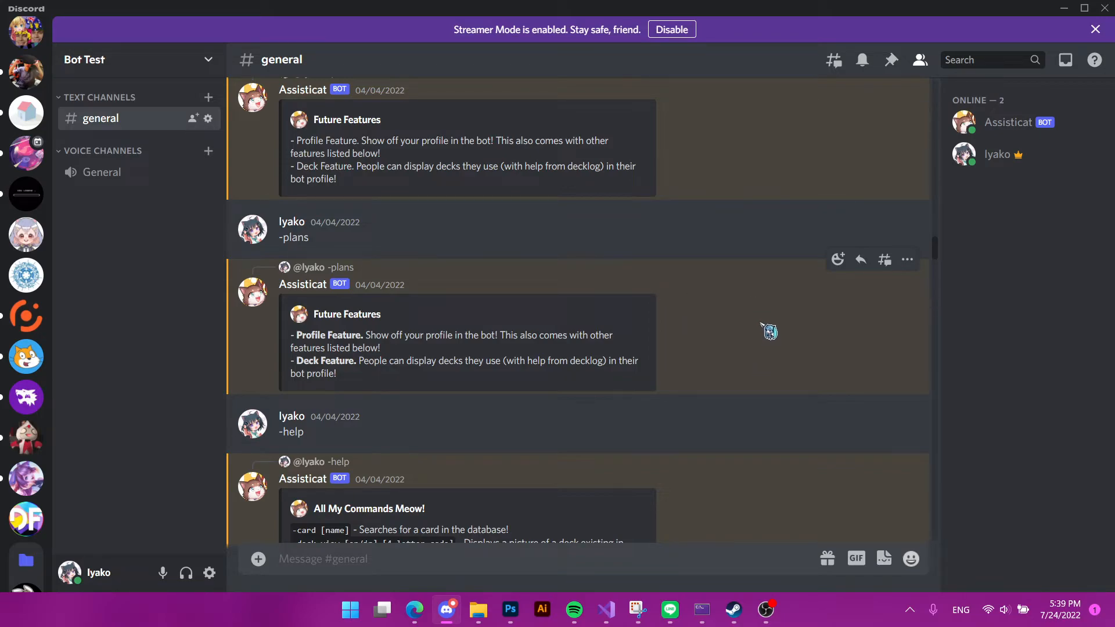
{"action": "mouse_move", "coordinate": [770, 309]}
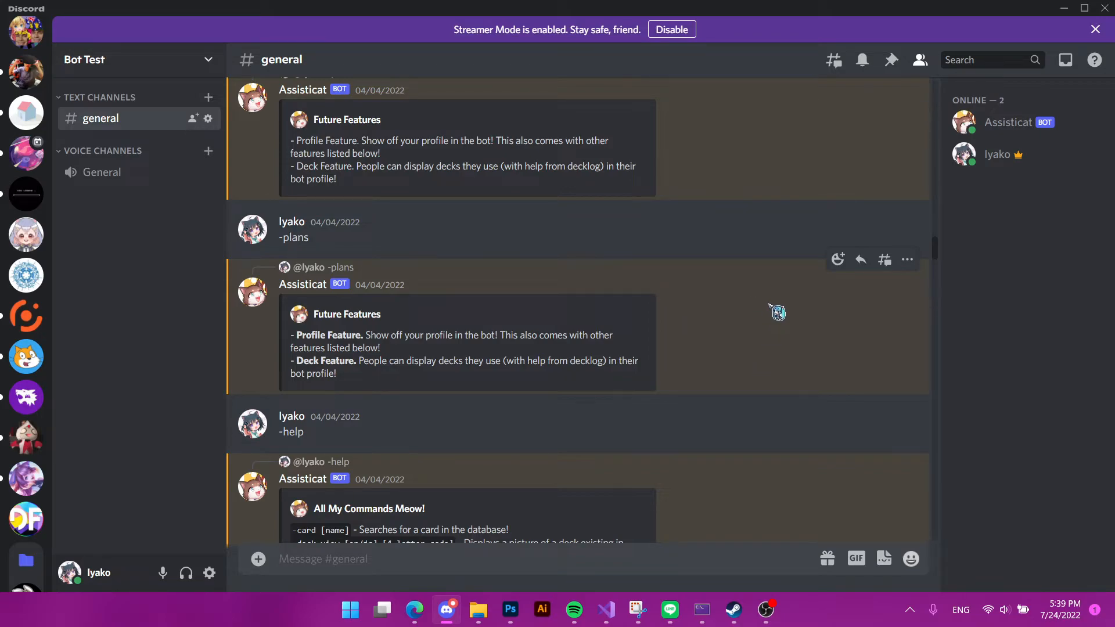